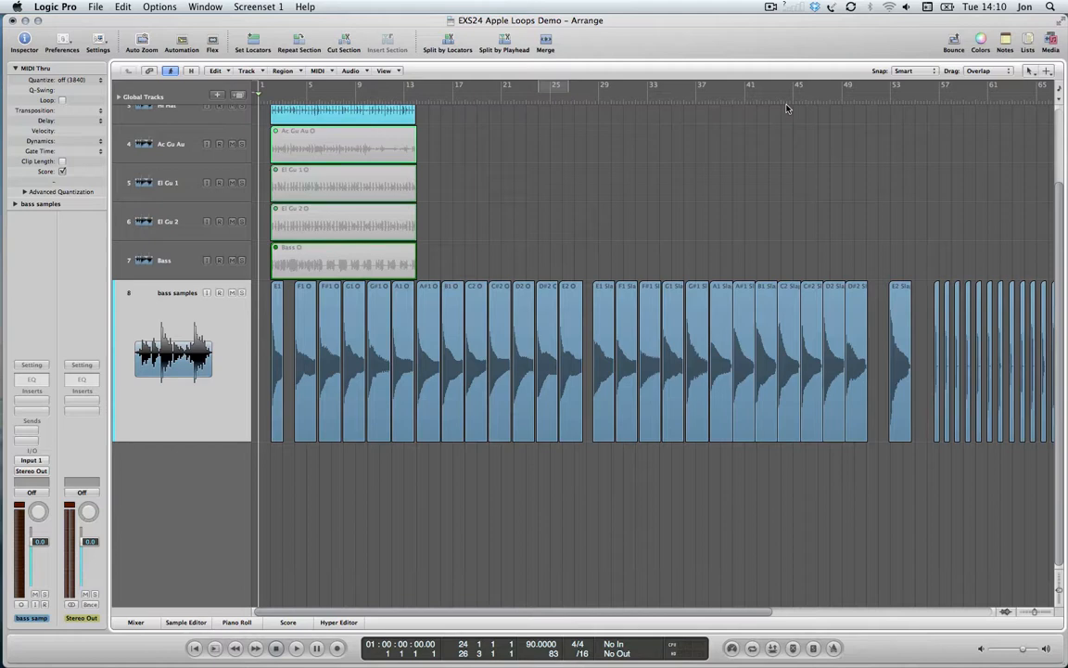
{"action": "mouse_move", "coordinate": [311, 492]}
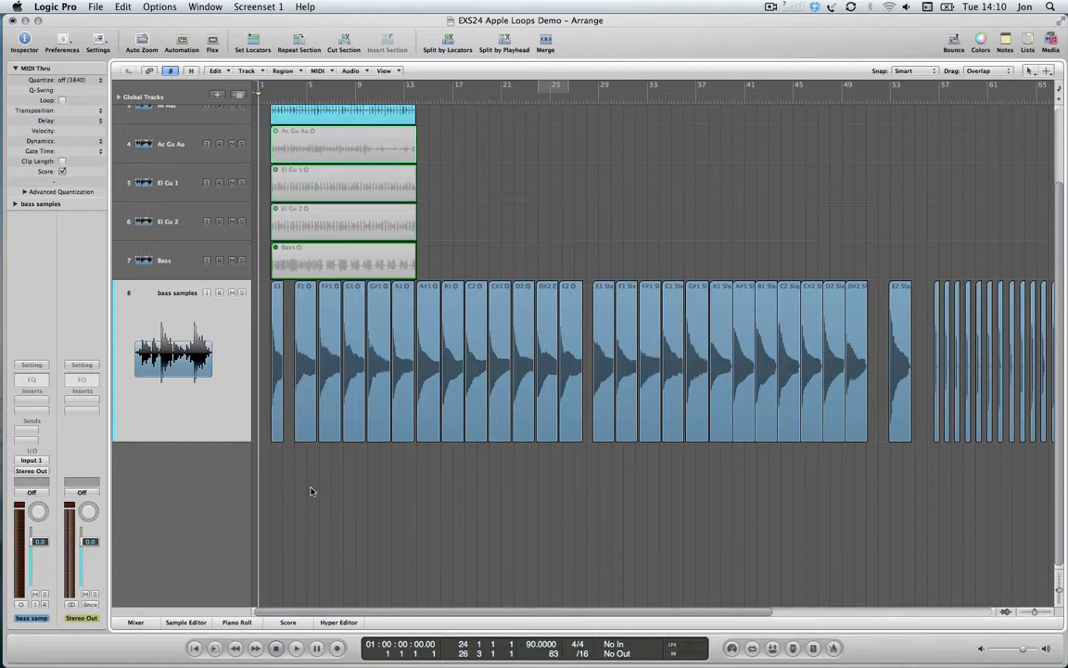
{"action": "mouse_move", "coordinate": [293, 459]}
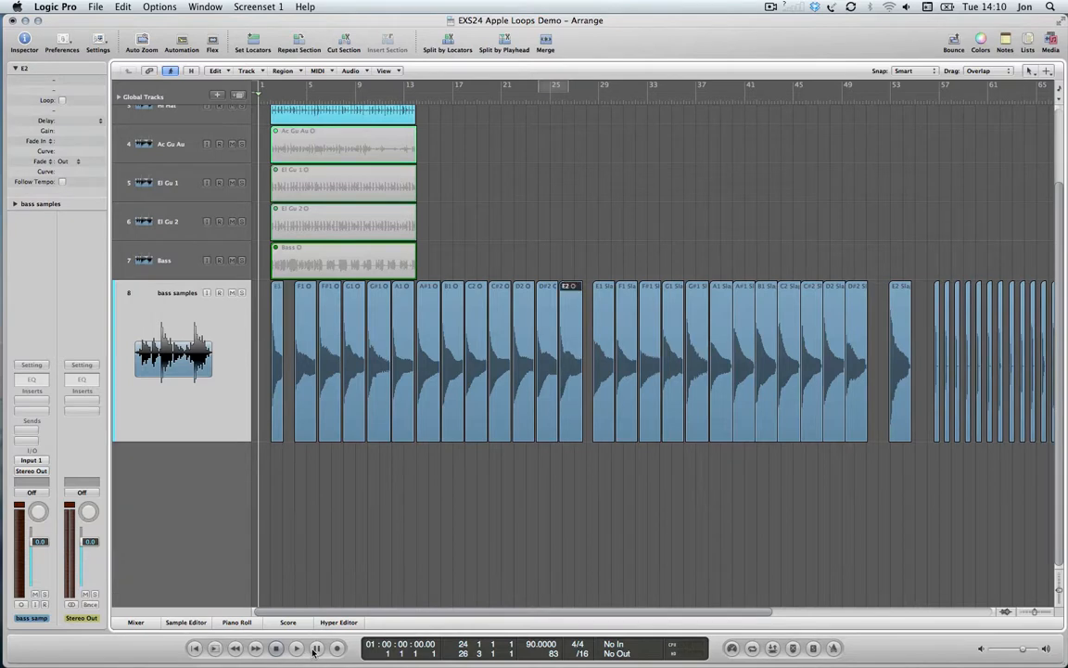
{"action": "mouse_move", "coordinate": [320, 652]}
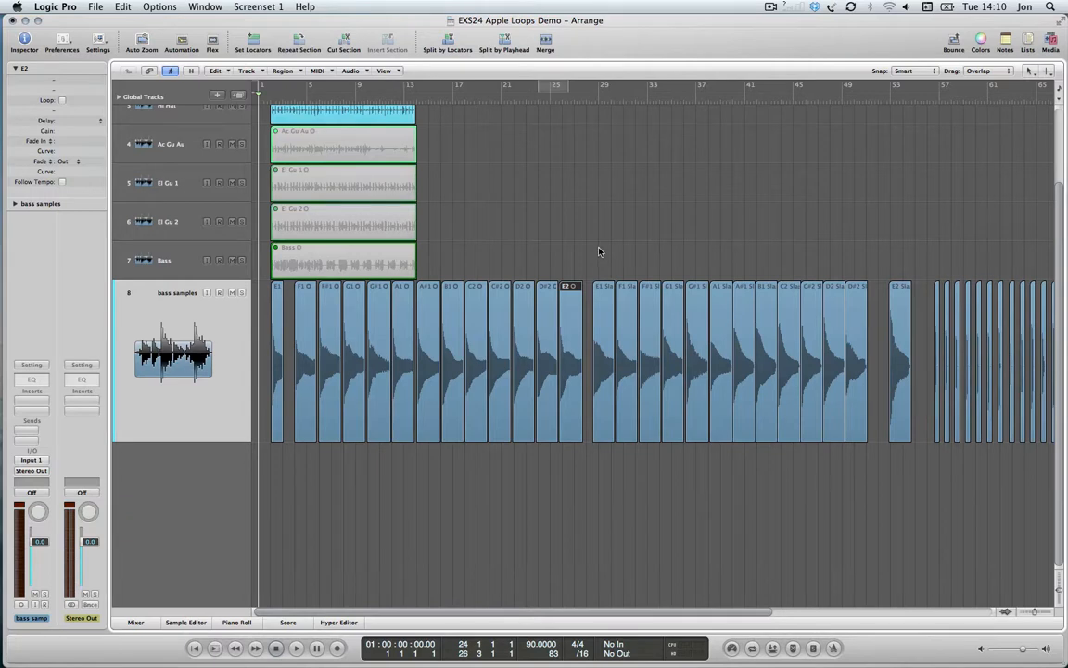
{"action": "mouse_move", "coordinate": [884, 299]}
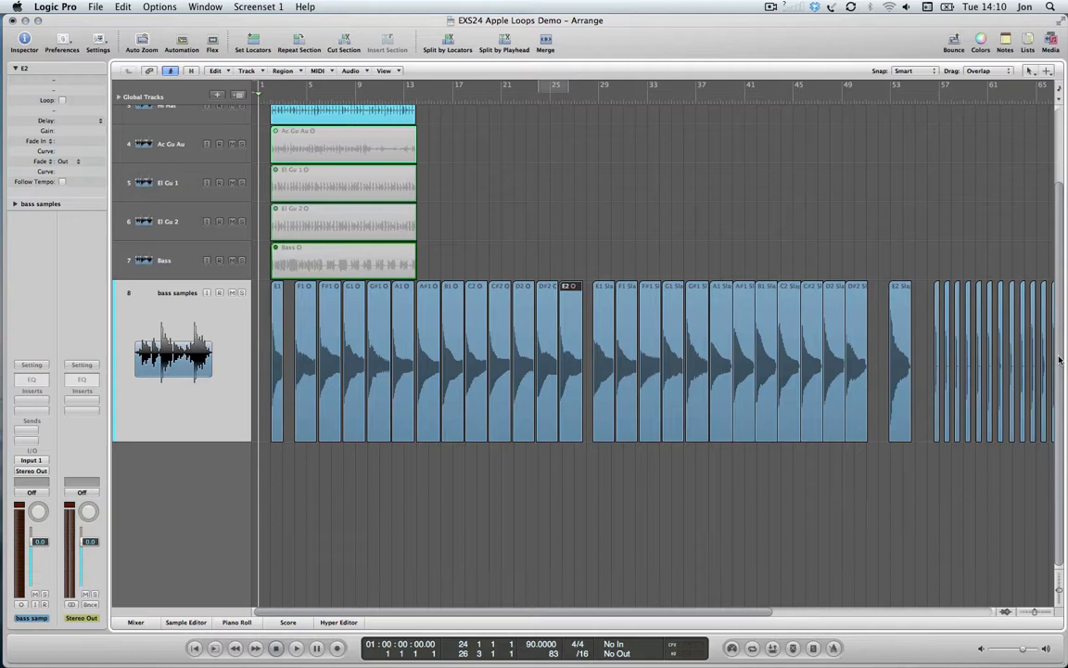
{"action": "mouse_move", "coordinate": [576, 553]}
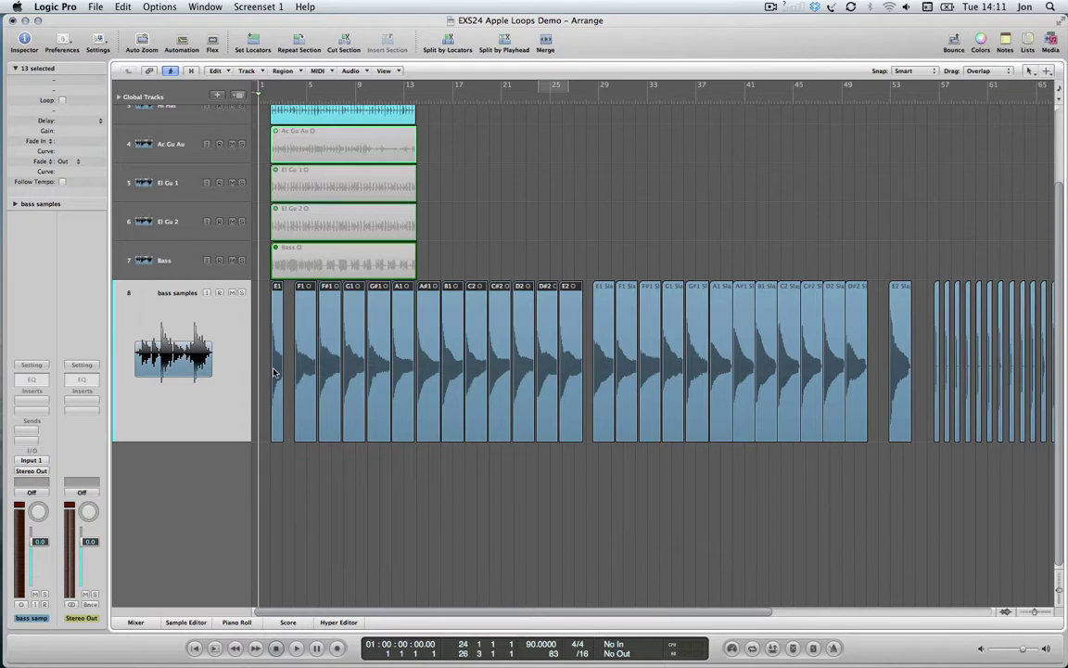
{"action": "mouse_move", "coordinate": [600, 261]}
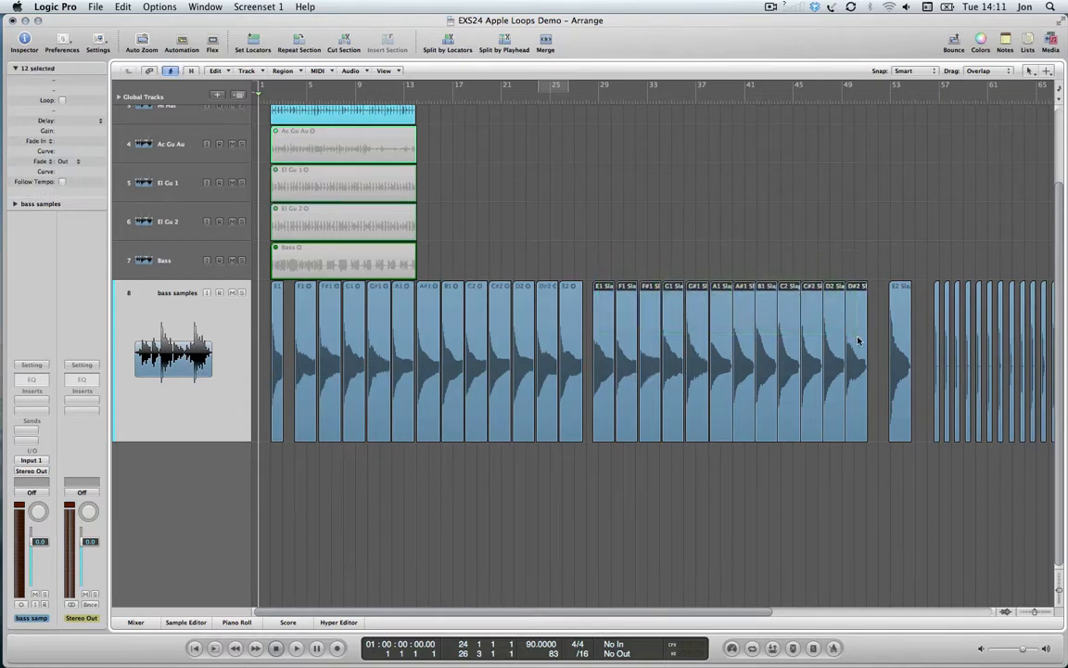
{"action": "mouse_move", "coordinate": [532, 466]}
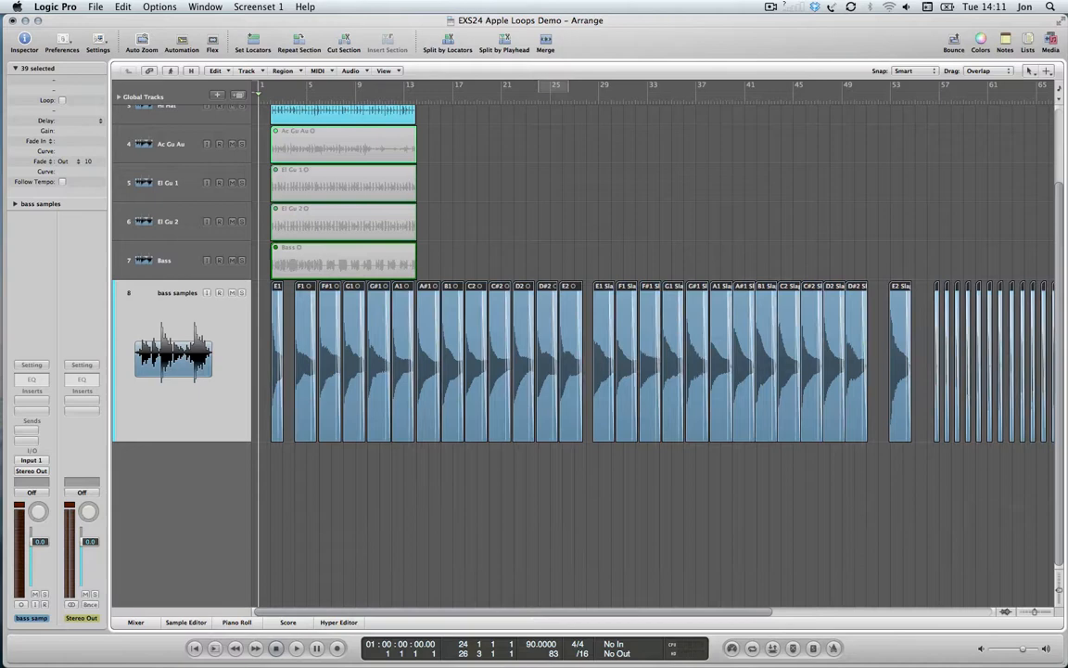
{"action": "mouse_move", "coordinate": [130, 200]}
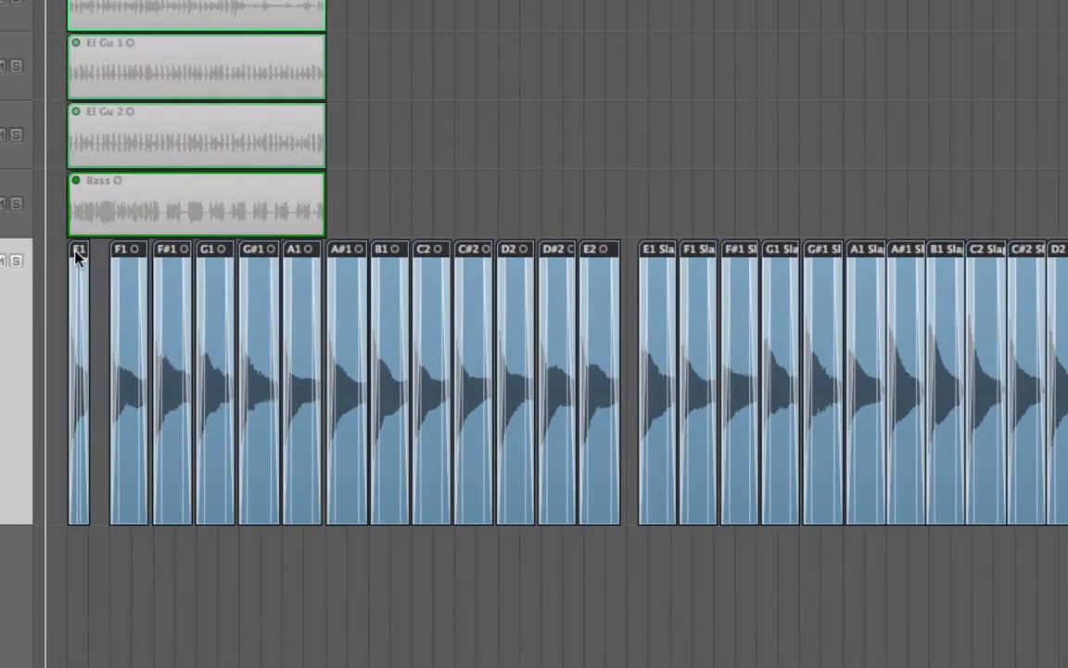
- Save the 39 bass regions as AIFF files in a new 'Bass Samples 2' folder
{"action": "right_click", "coordinate": [77, 257]}
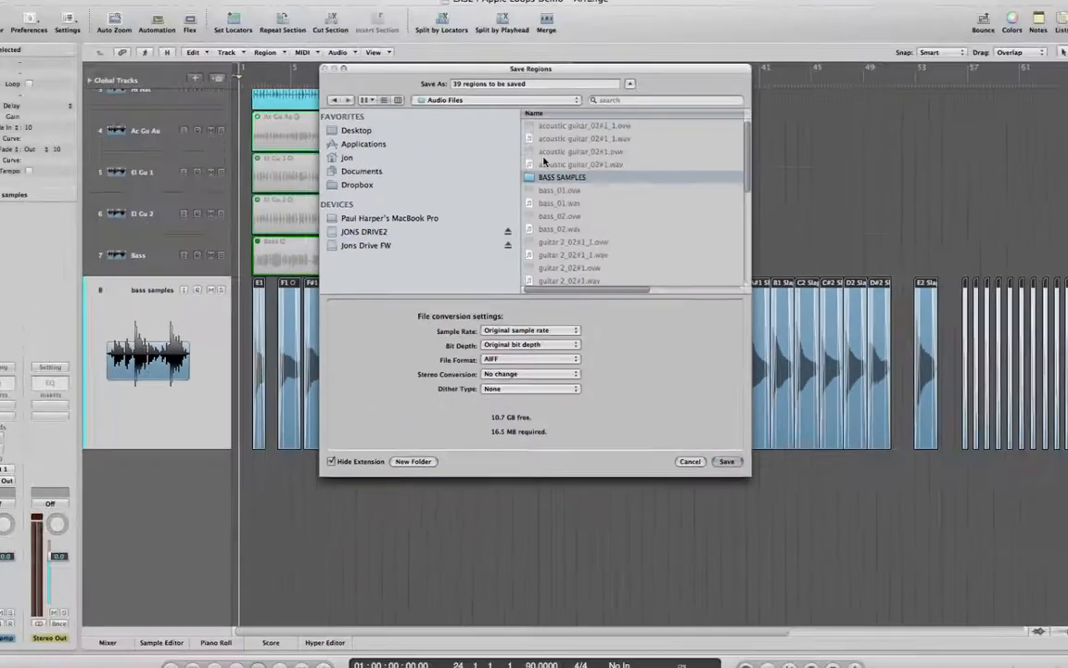
{"action": "left_click", "coordinate": [414, 461]}
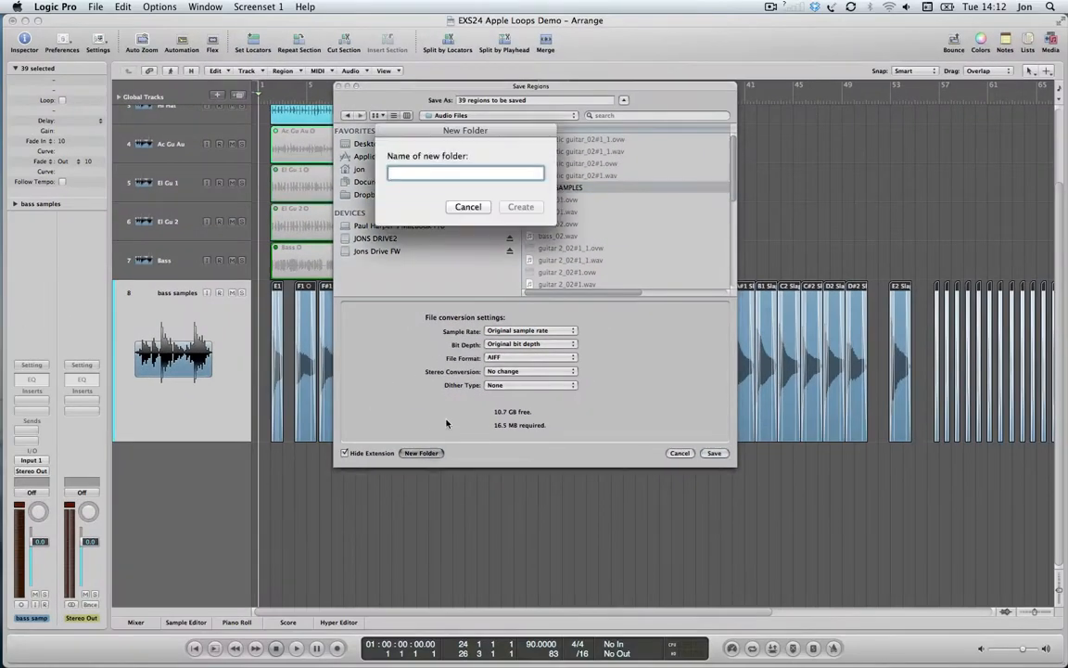
{"action": "type", "text": "Bass Samples 2"}
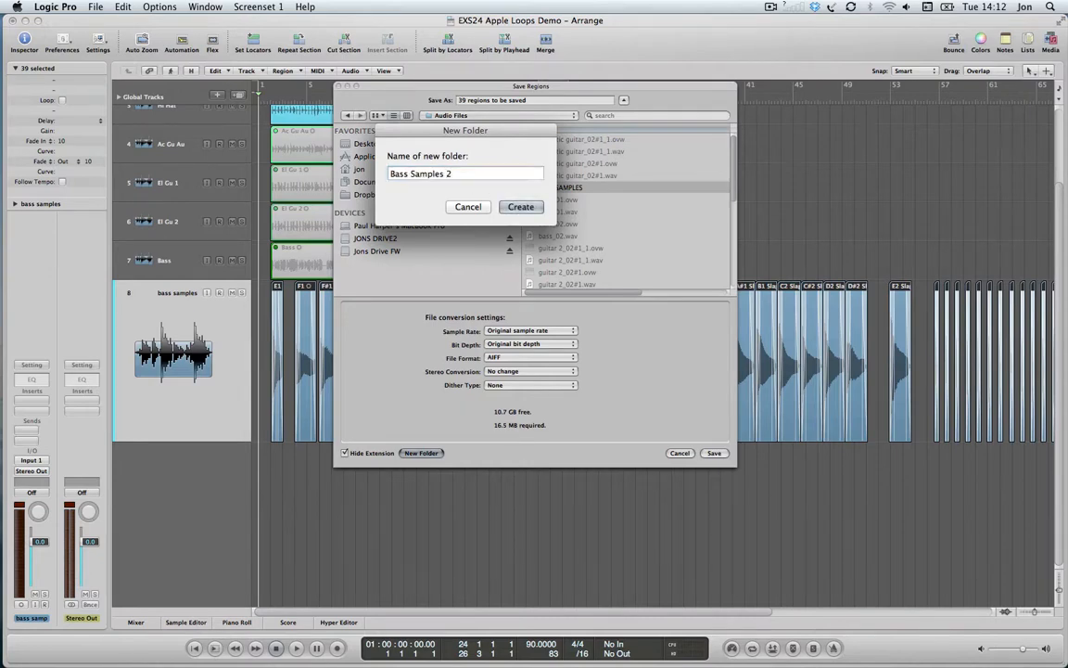
{"action": "left_click", "coordinate": [521, 207]}
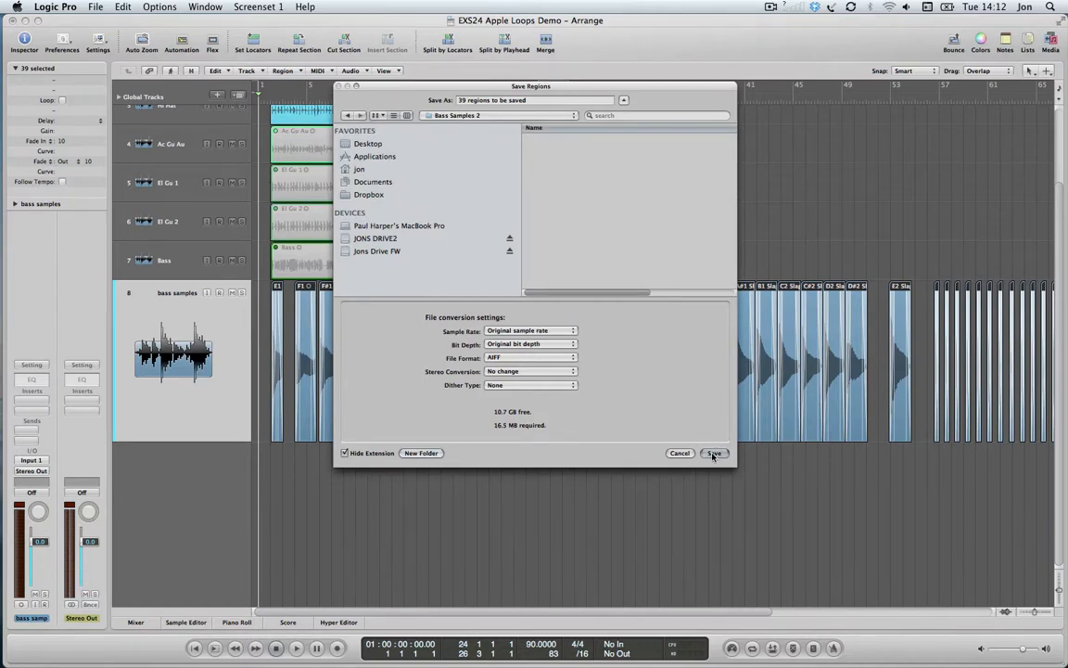
{"action": "left_click", "coordinate": [716, 453]}
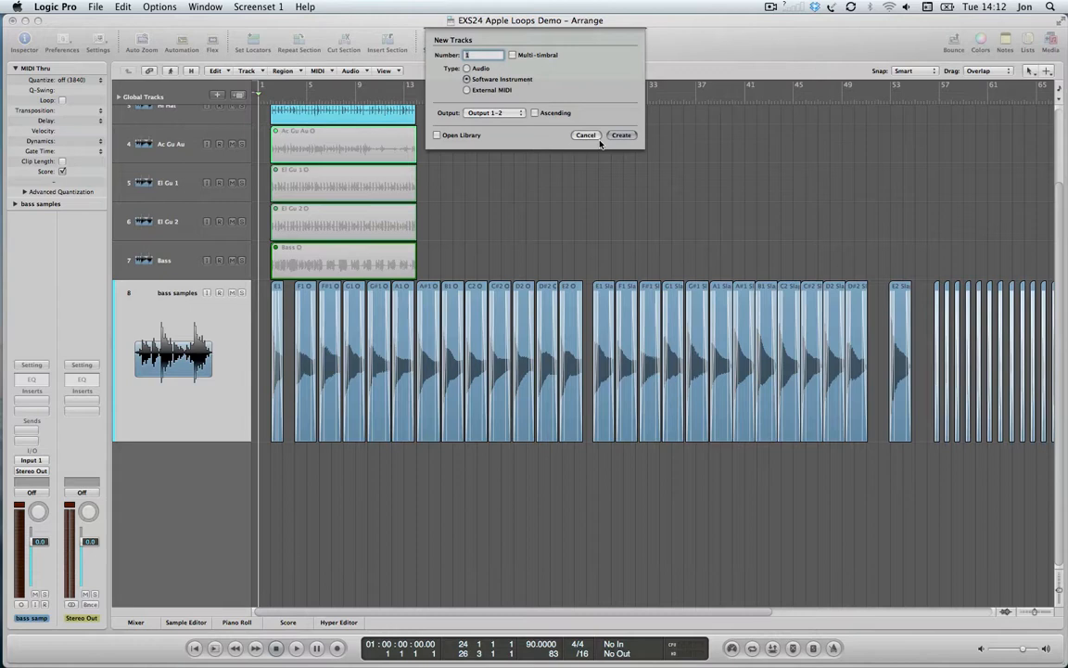
- Create software instrument track Inst 1 and load the EXS24 sampler on it
{"action": "left_click", "coordinate": [621, 134]}
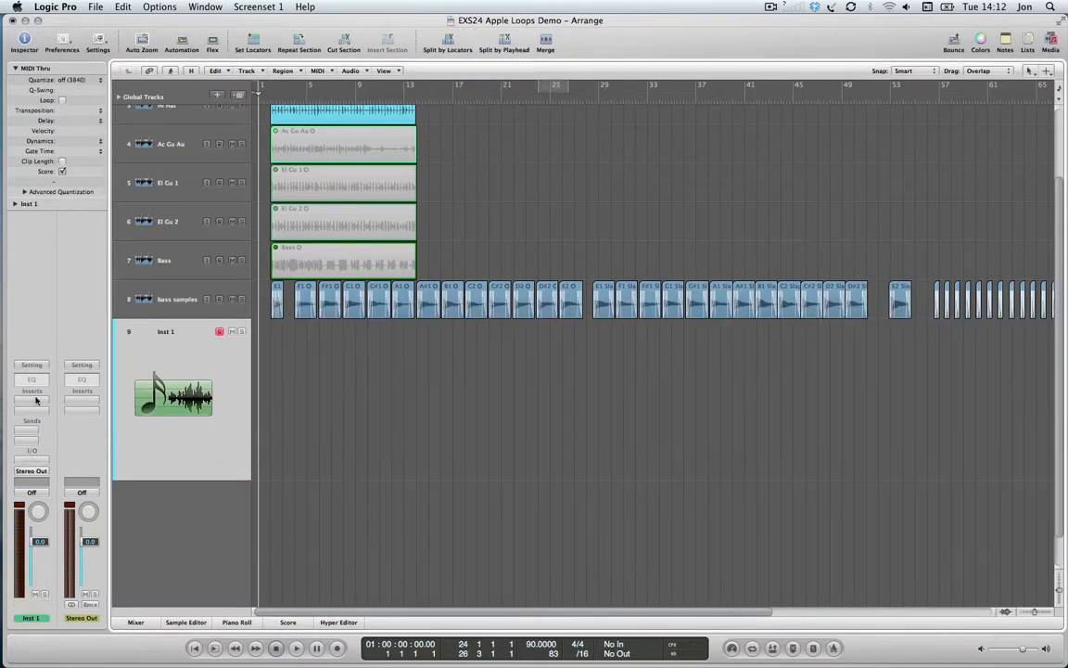
{"action": "left_click", "coordinate": [32, 396]}
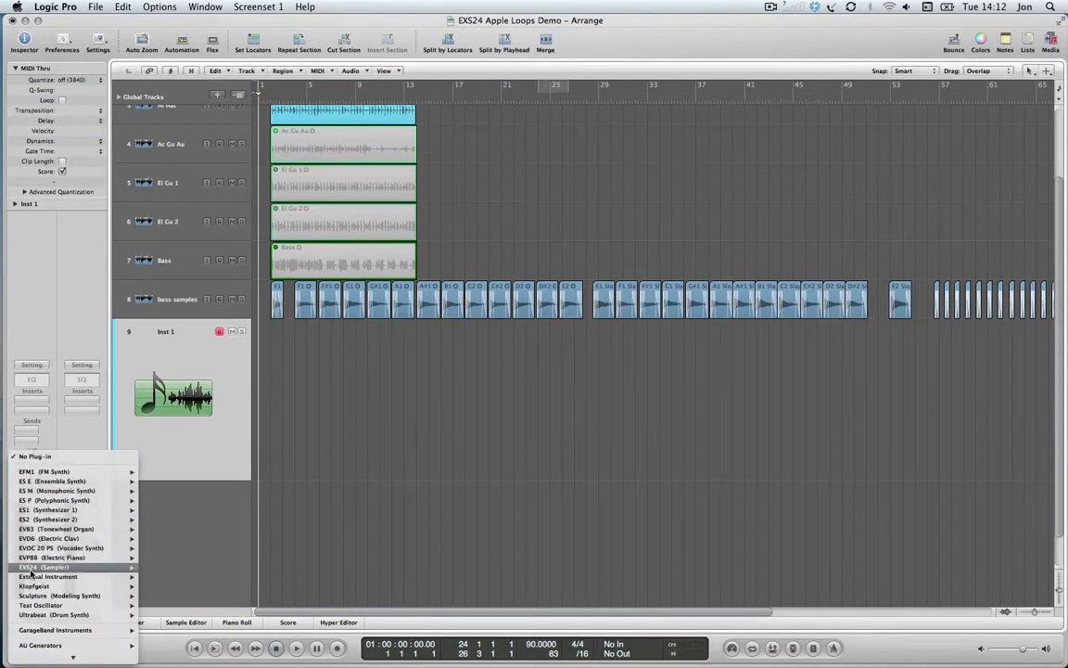
{"action": "left_click", "coordinate": [37, 568]}
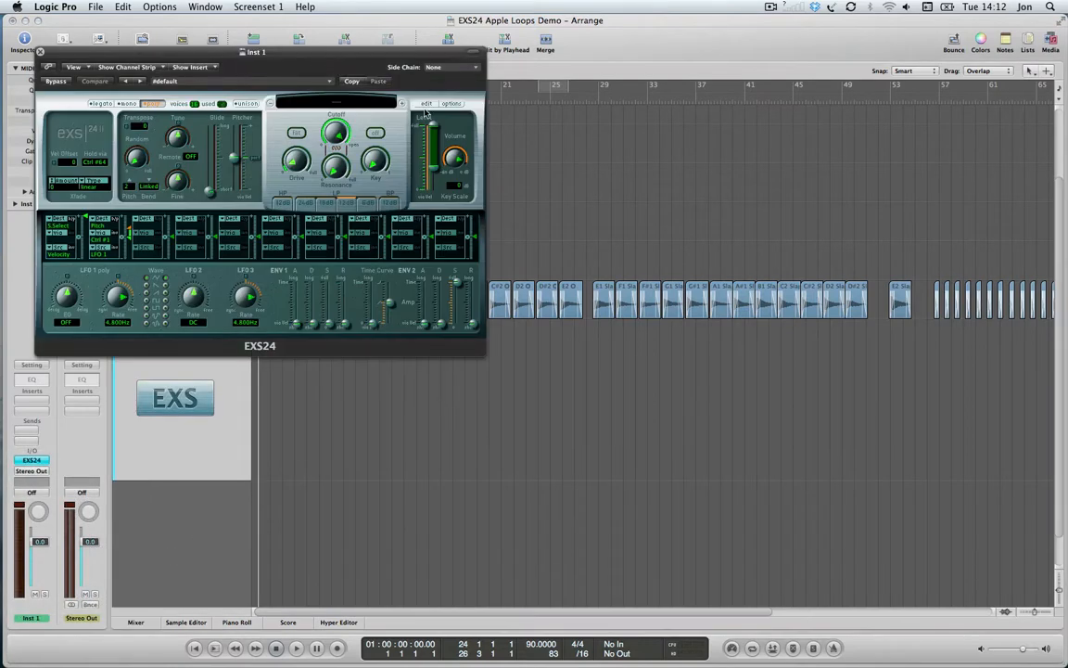
{"action": "mouse_move", "coordinate": [432, 115]}
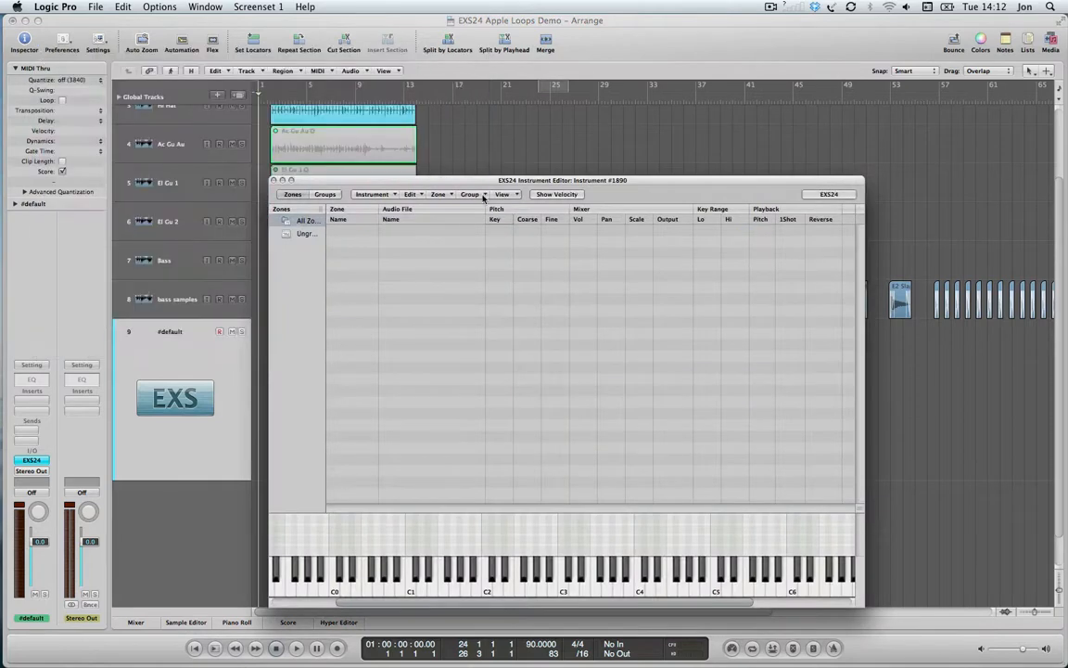
- Move the EXS24 Instrument Editor to the right so the bass regions are visible
{"action": "left_click_drag", "start_coordinate": [563, 180], "coordinate": [650, 99]}
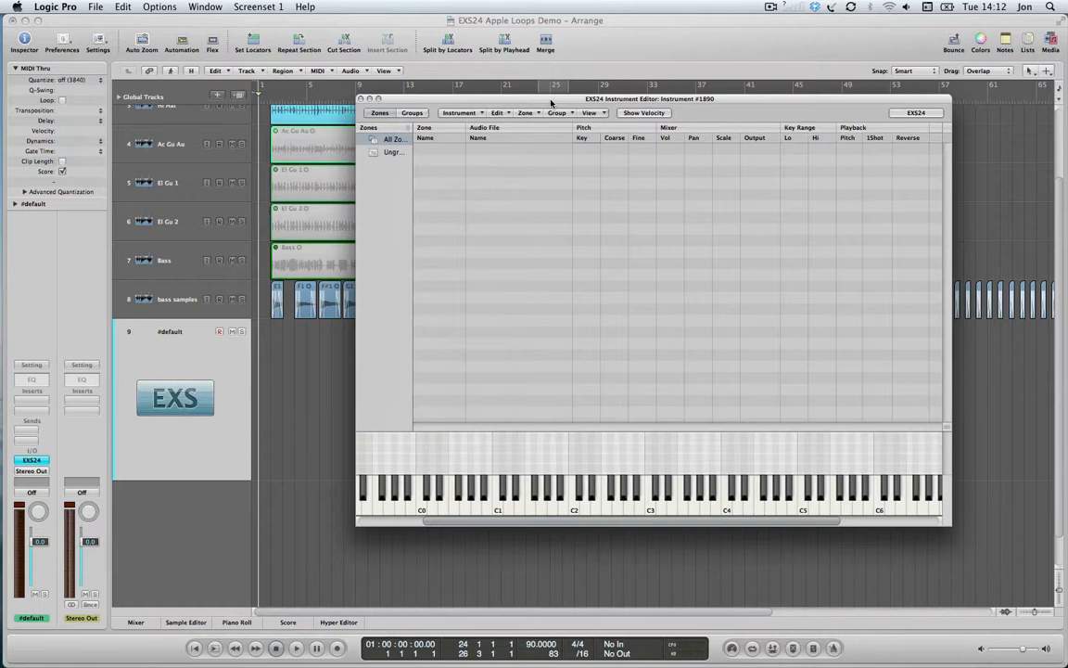
{"action": "left_click_drag", "start_coordinate": [552, 100], "coordinate": [817, 88]}
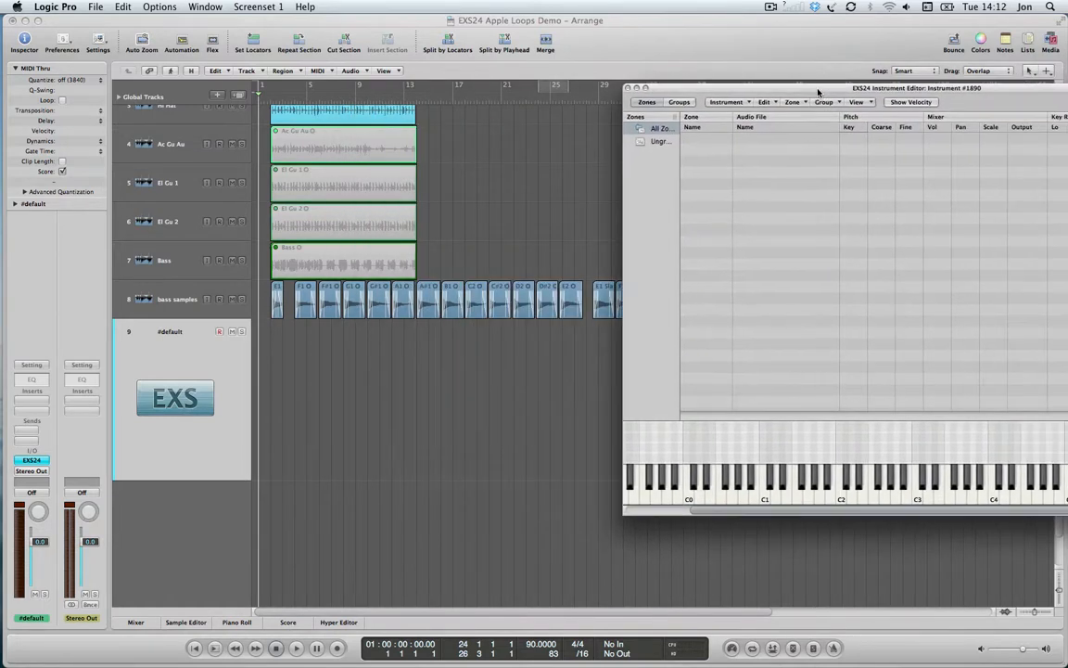
{"action": "left_click", "coordinate": [278, 302]}
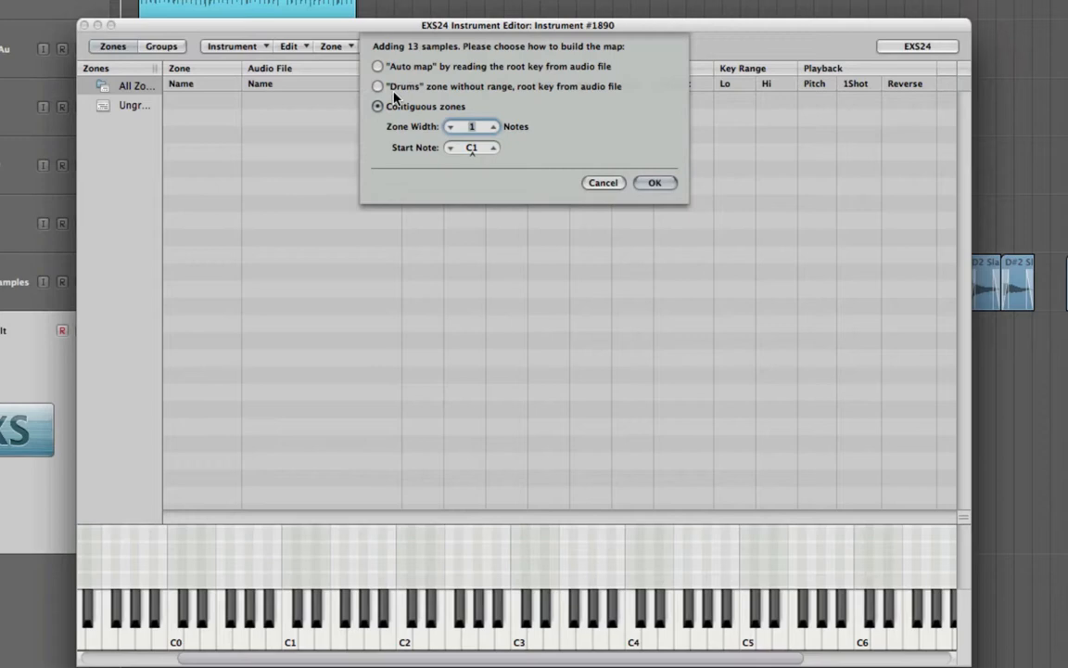
{"action": "mouse_move", "coordinate": [549, 96]}
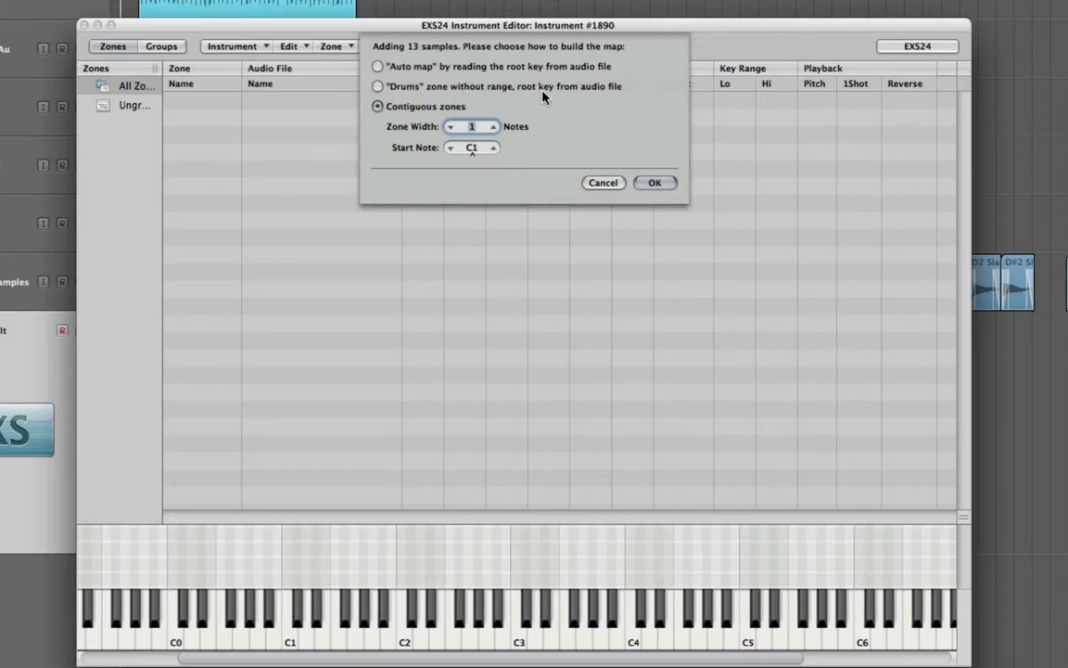
{"action": "mouse_move", "coordinate": [395, 112]}
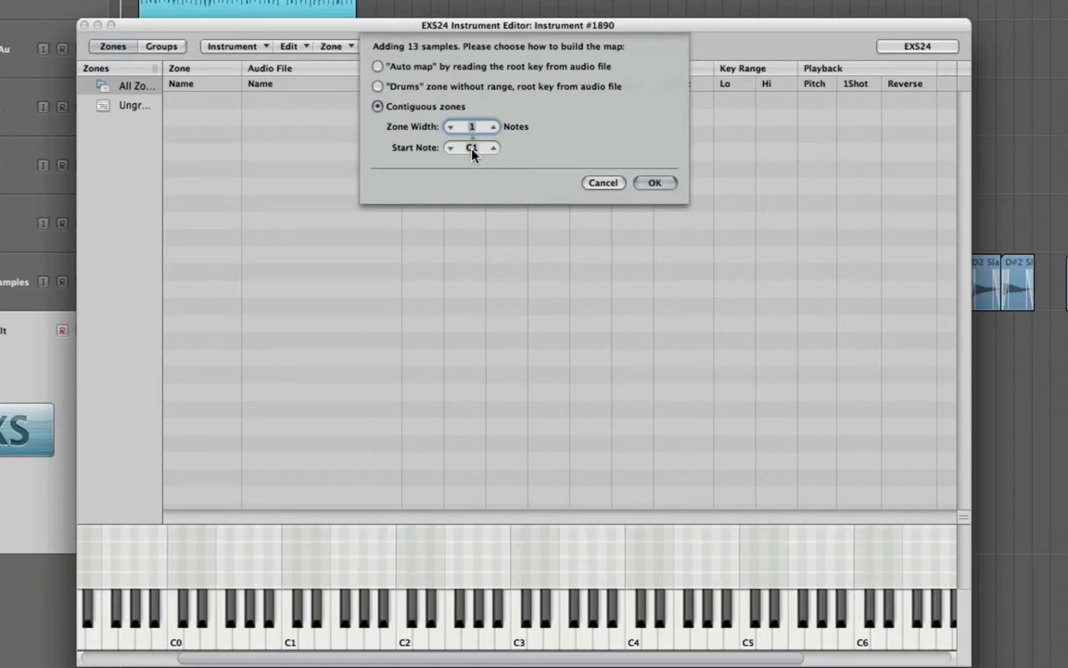
- Map the 13 fingered samples as contiguous one-key zones starting at E1
{"action": "left_click", "coordinate": [493, 144]}
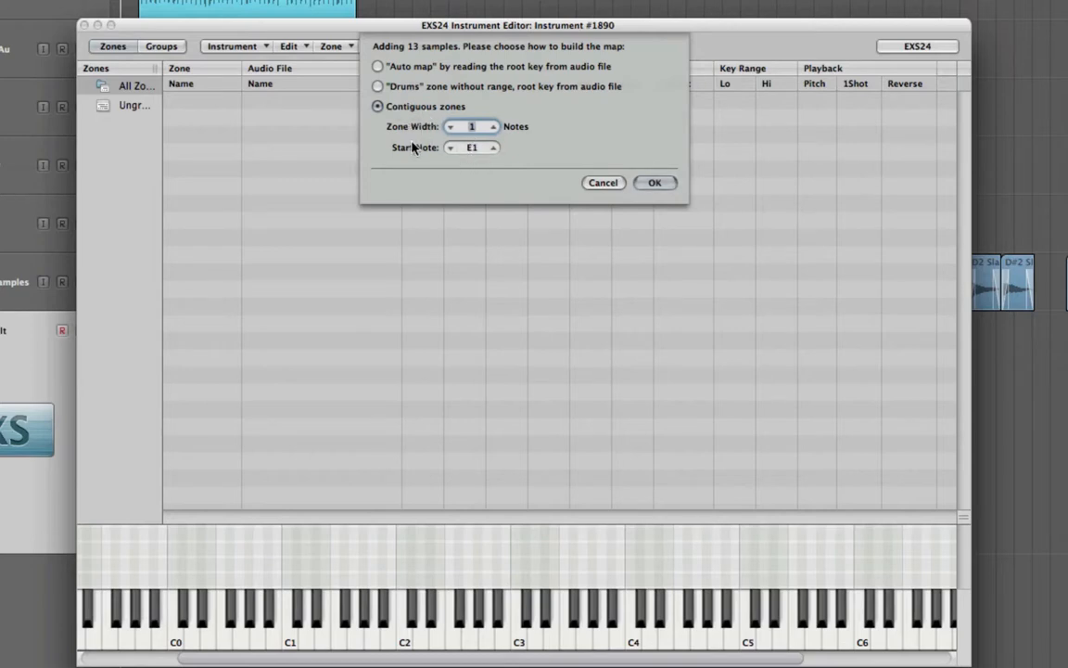
{"action": "mouse_move", "coordinate": [447, 127]}
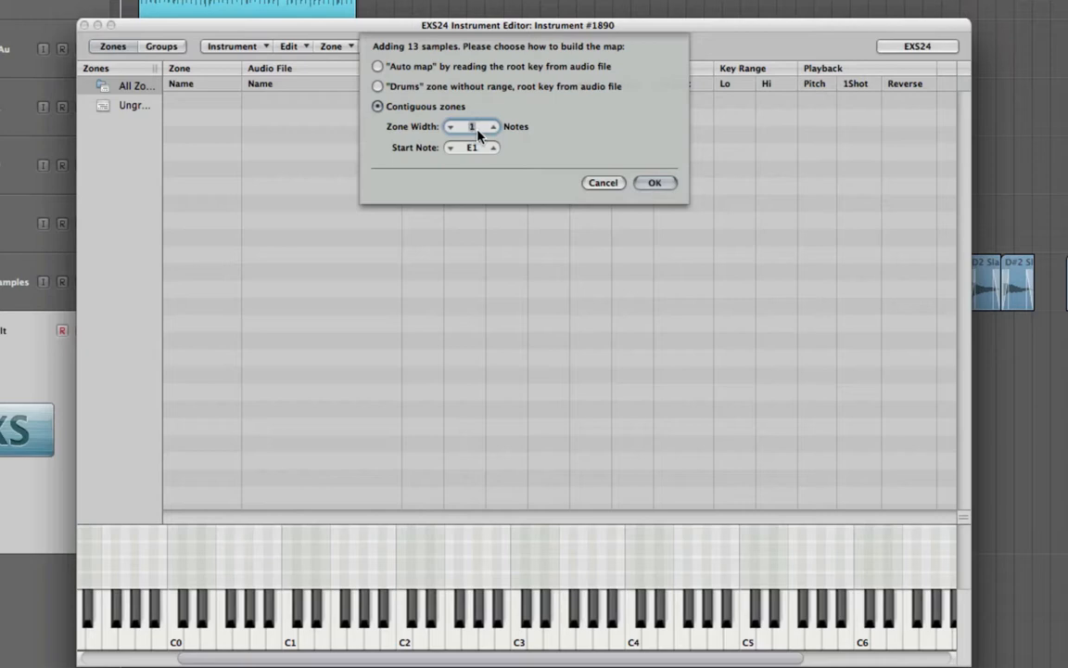
{"action": "mouse_move", "coordinate": [577, 154]}
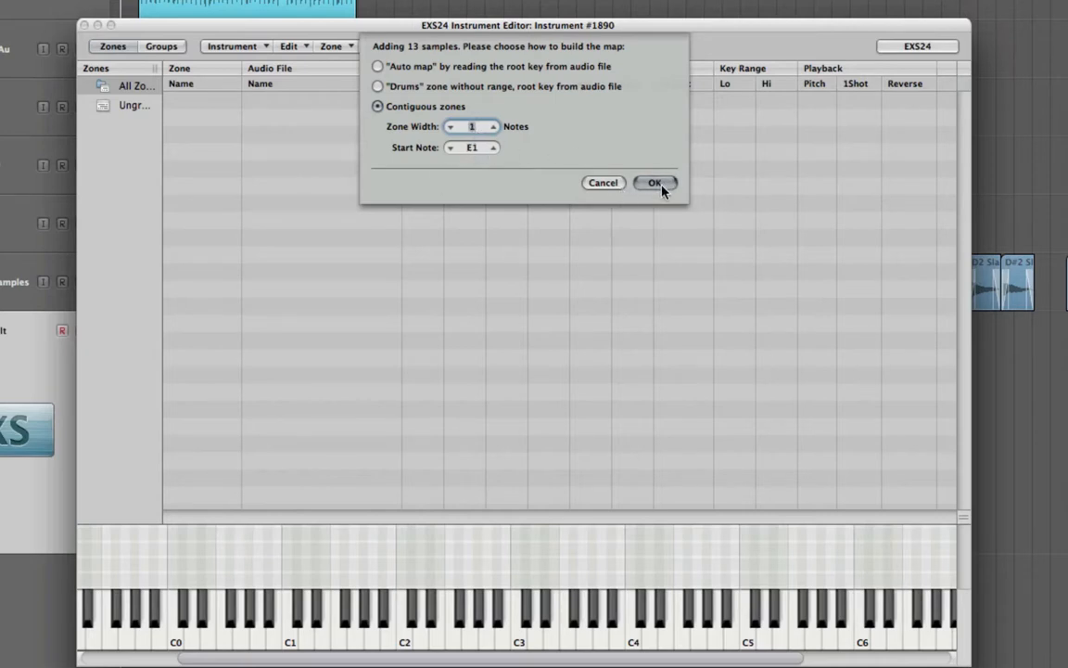
{"action": "left_click", "coordinate": [655, 181]}
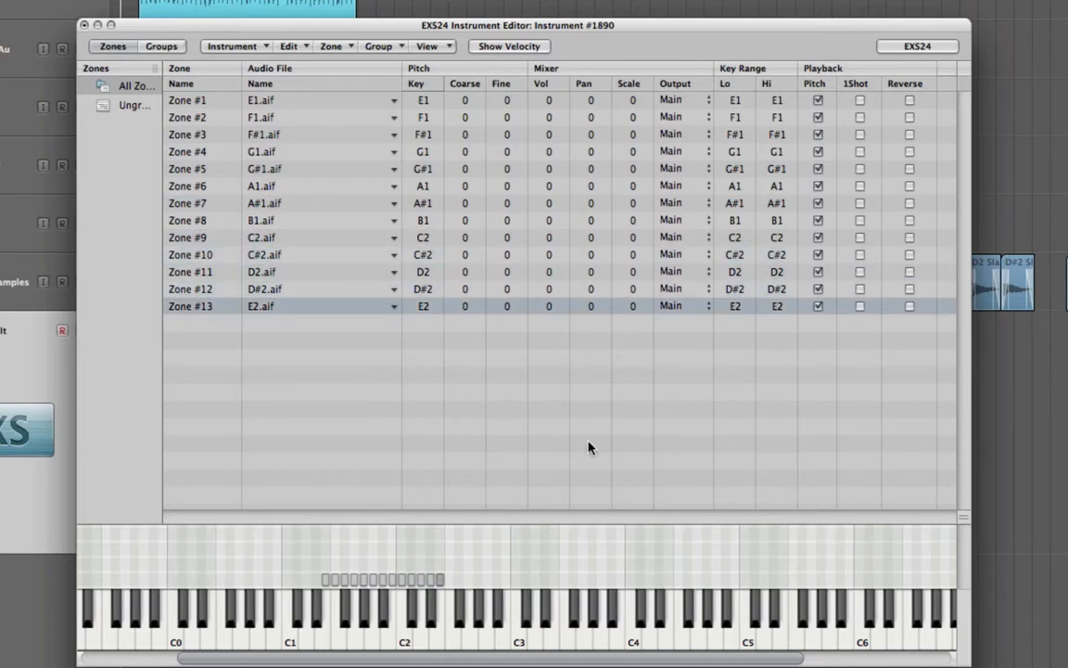
{"action": "mouse_move", "coordinate": [317, 640]}
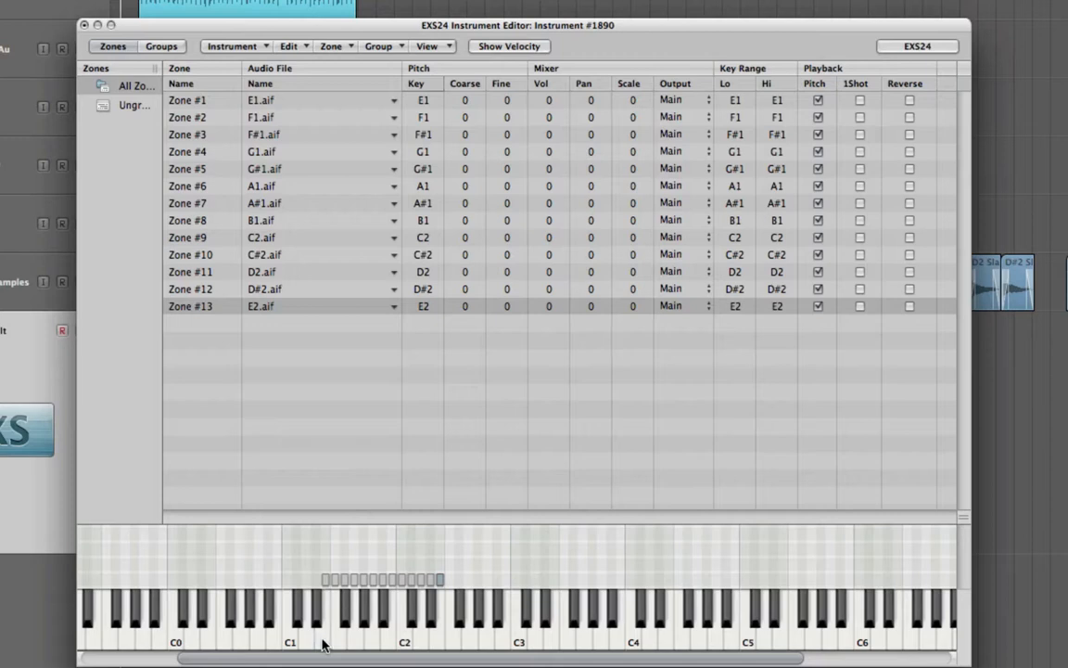
{"action": "mouse_move", "coordinate": [376, 656]}
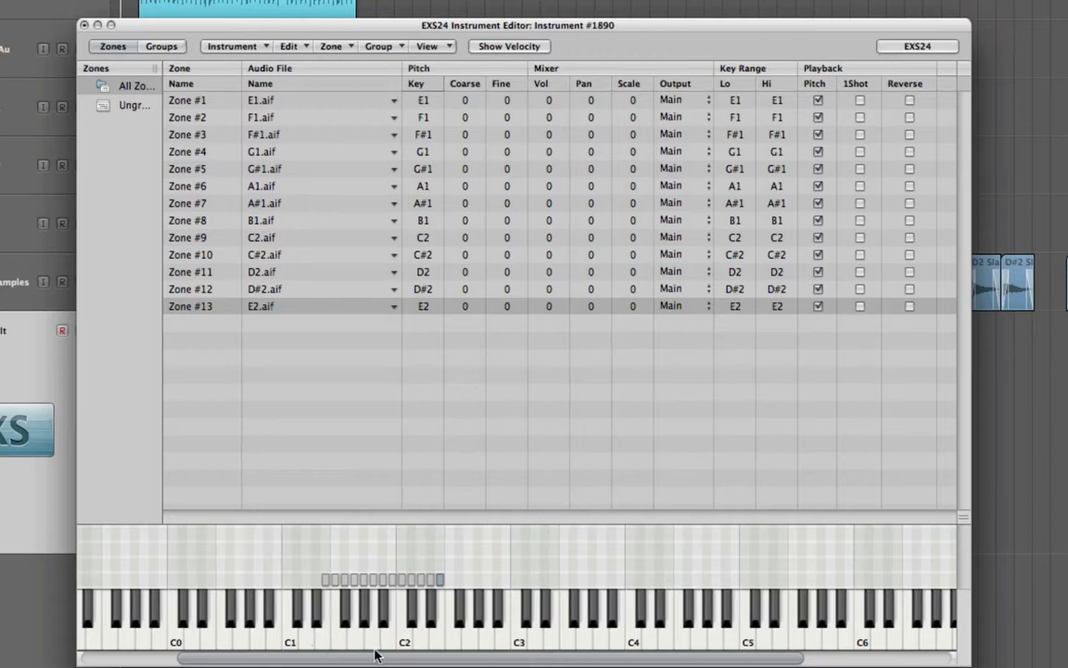
{"action": "mouse_move", "coordinate": [355, 637]}
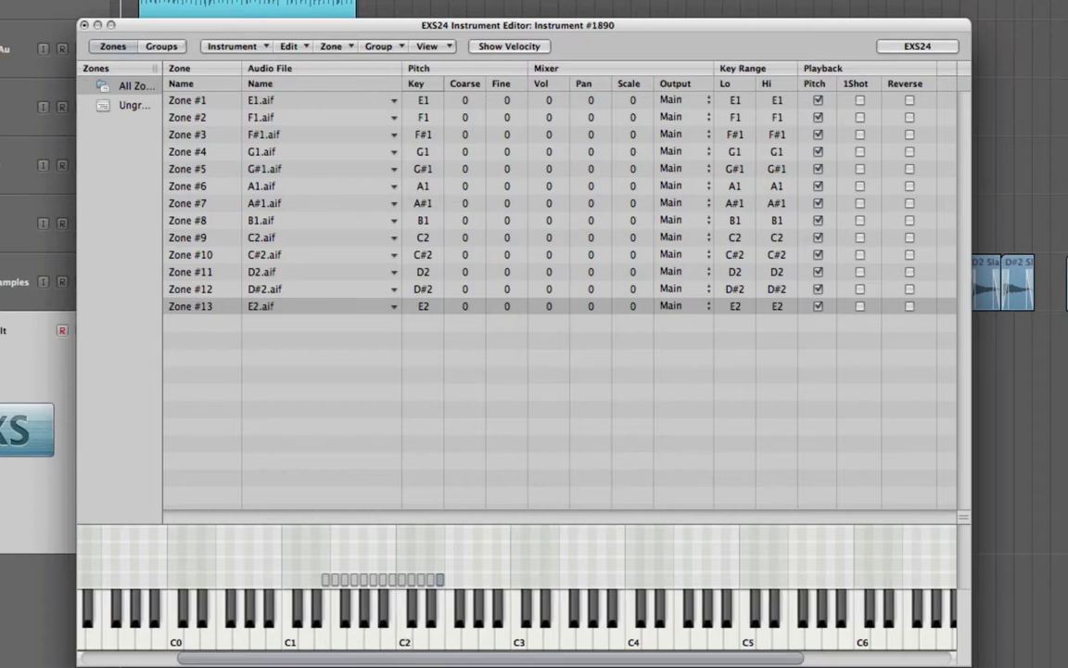
- Add the 13 slap samples as contiguous one-key zones from E1 to E2
{"action": "left_click_drag", "start_coordinate": [527, 25], "coordinate": [716, 366]}
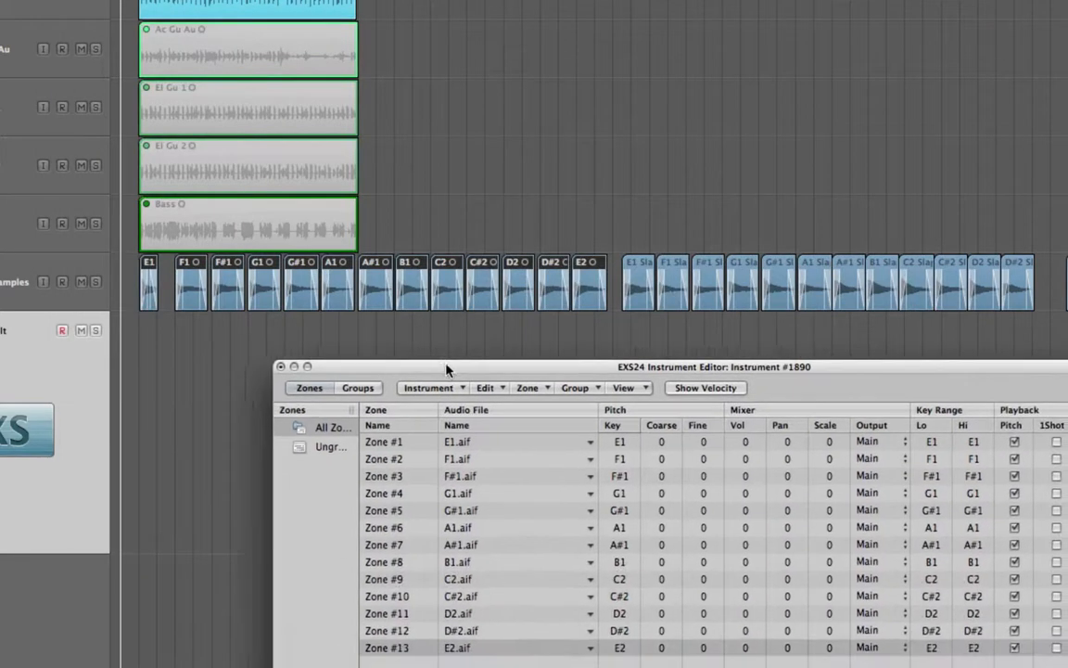
{"action": "left_click_drag", "start_coordinate": [447, 366], "coordinate": [410, 334]}
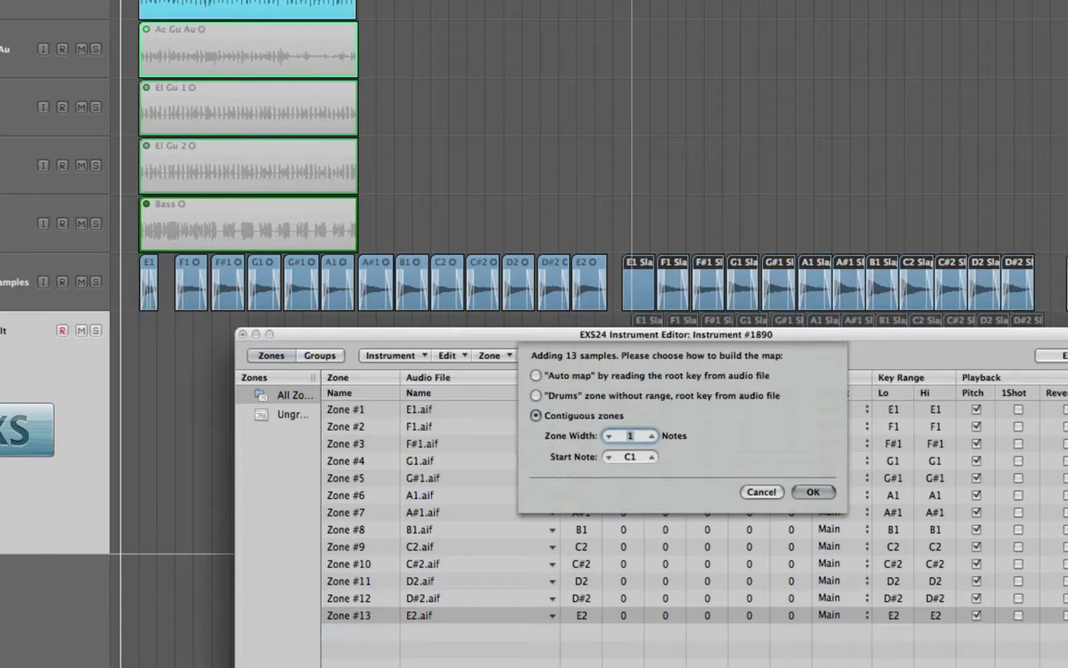
{"action": "left_click", "coordinate": [654, 456]}
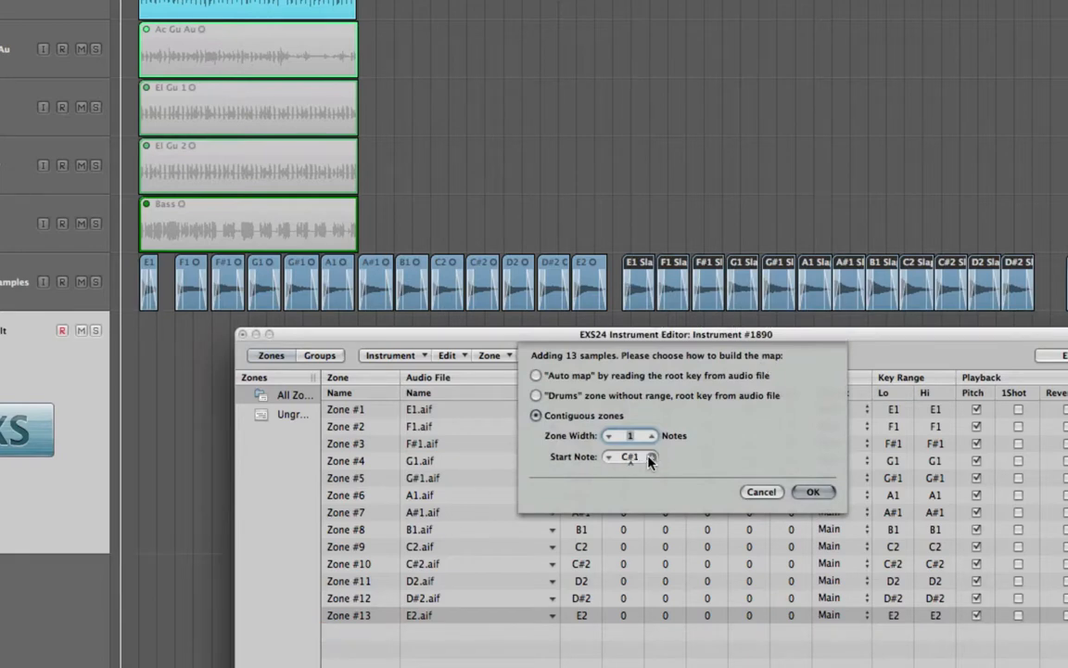
{"action": "left_click", "coordinate": [651, 459]}
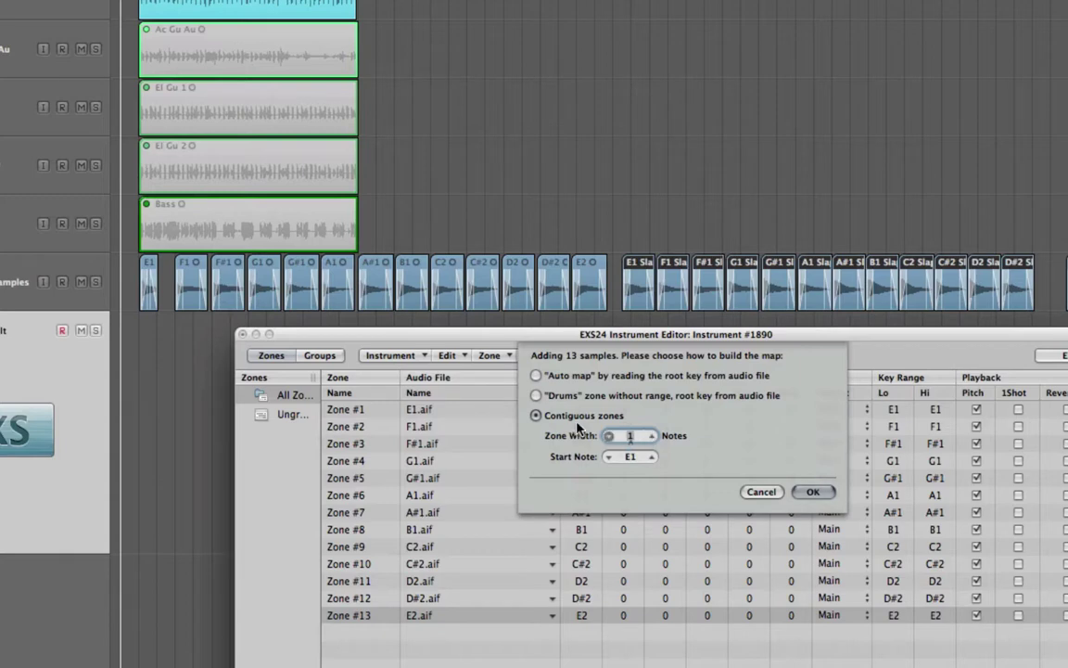
{"action": "mouse_move", "coordinate": [626, 442]}
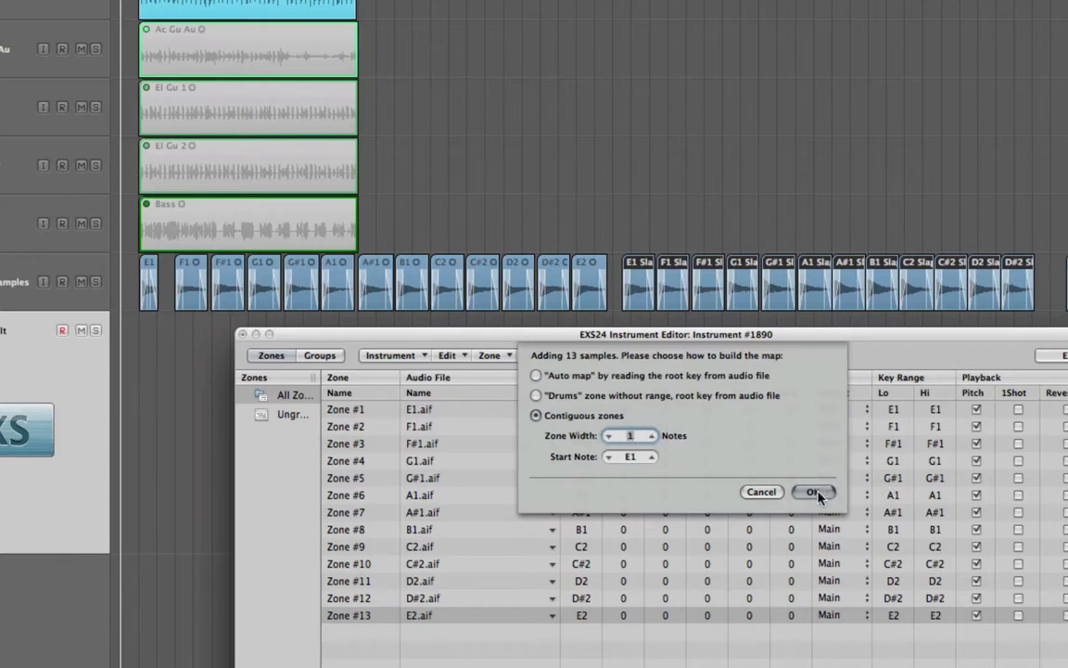
{"action": "left_click", "coordinate": [813, 493]}
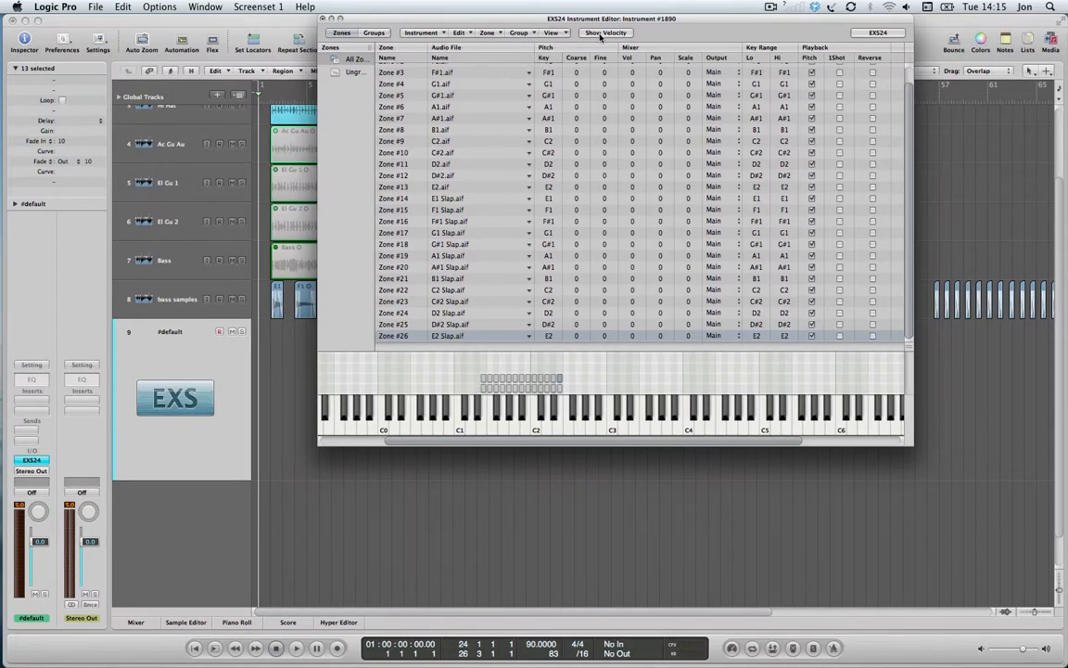
- Turn on Show Velocity in the EXS24 editor and scroll through the zone list
{"action": "left_click", "coordinate": [602, 32]}
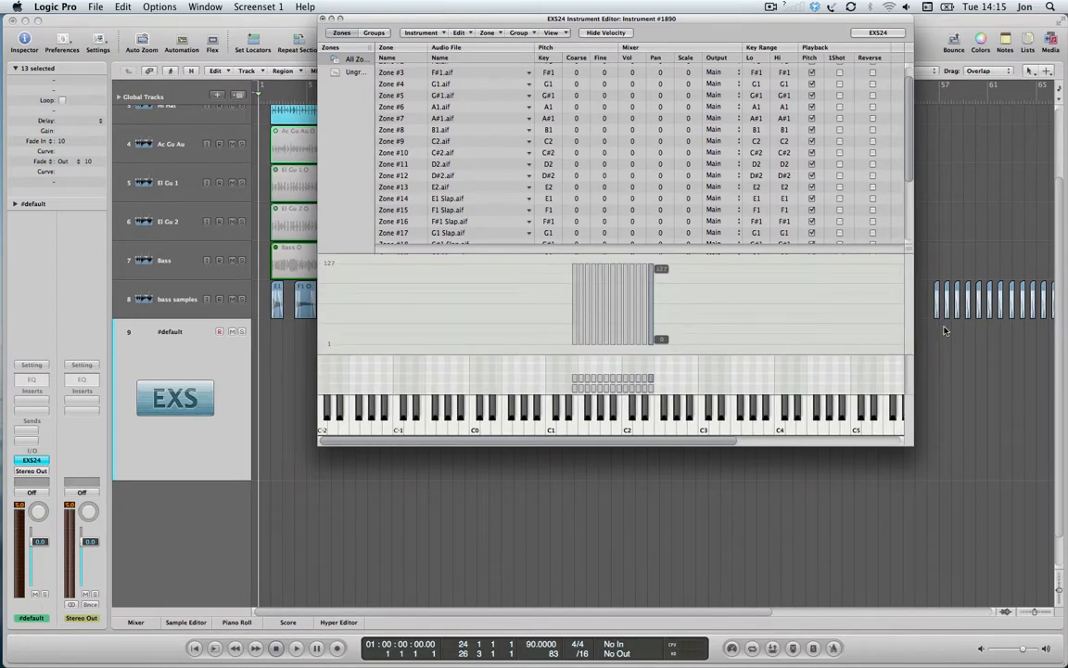
{"action": "scroll", "scroll_direction": "down", "scroll_amount": 3}
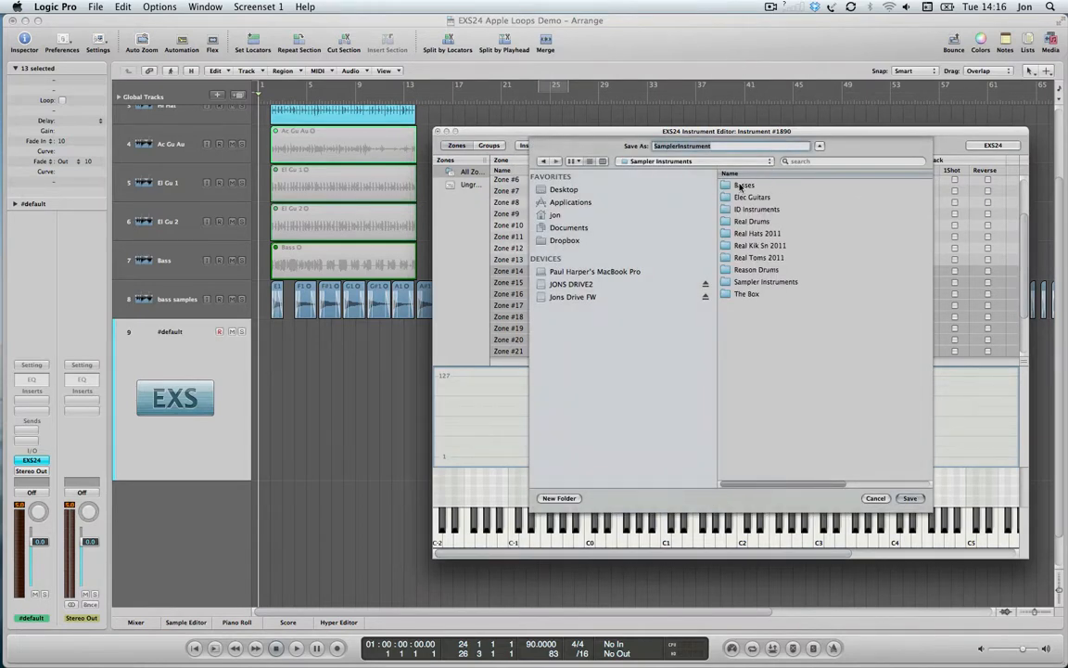
- Save the EXS24 instrument as 'Jon real bass with noise' inside the Basses folder
{"action": "double_click", "coordinate": [745, 184]}
{"action": "type", "text": "Jon real bass with noise"}
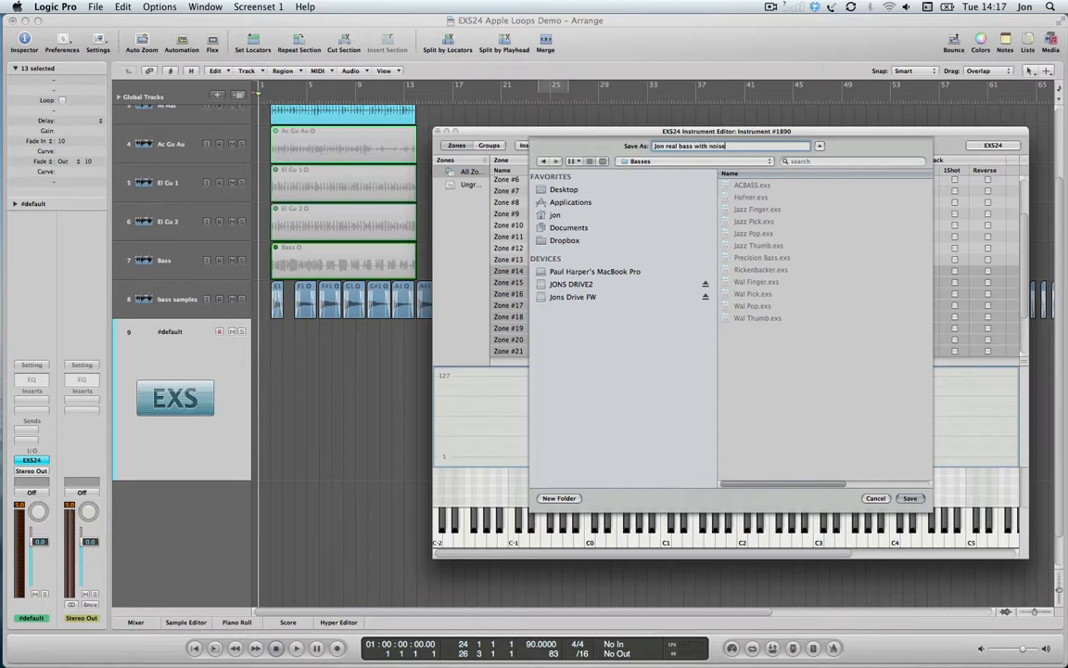
{"action": "left_click", "coordinate": [912, 498]}
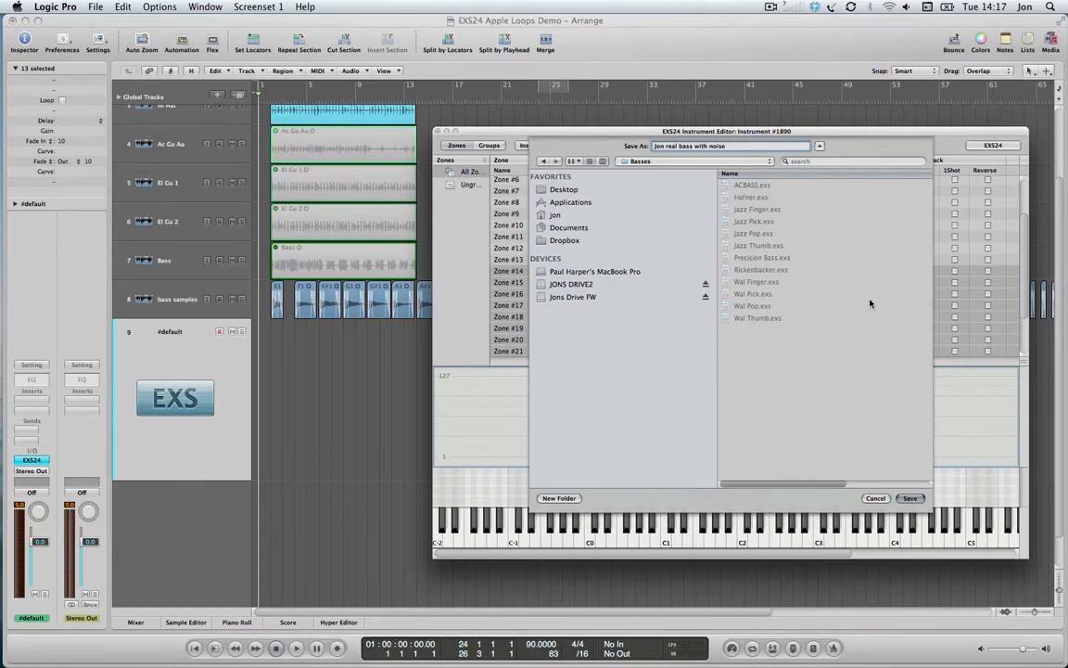
{"action": "left_click", "coordinate": [916, 499]}
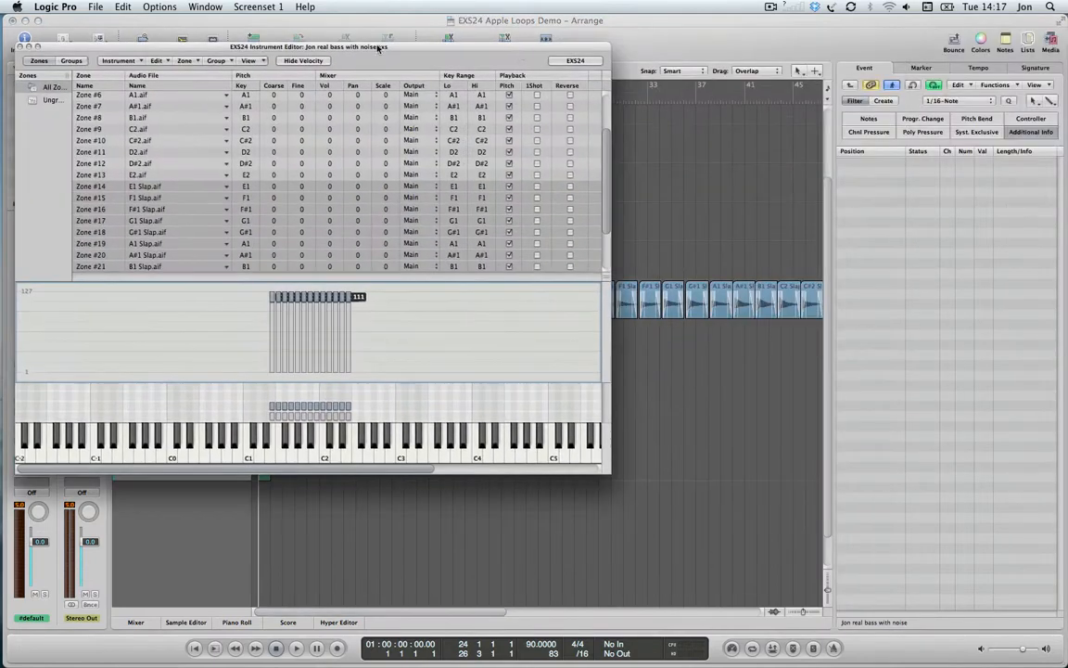
- Set the slap zones' velocity marker to 111 in the saved instrument
{"action": "left_click", "coordinate": [1049, 101]}
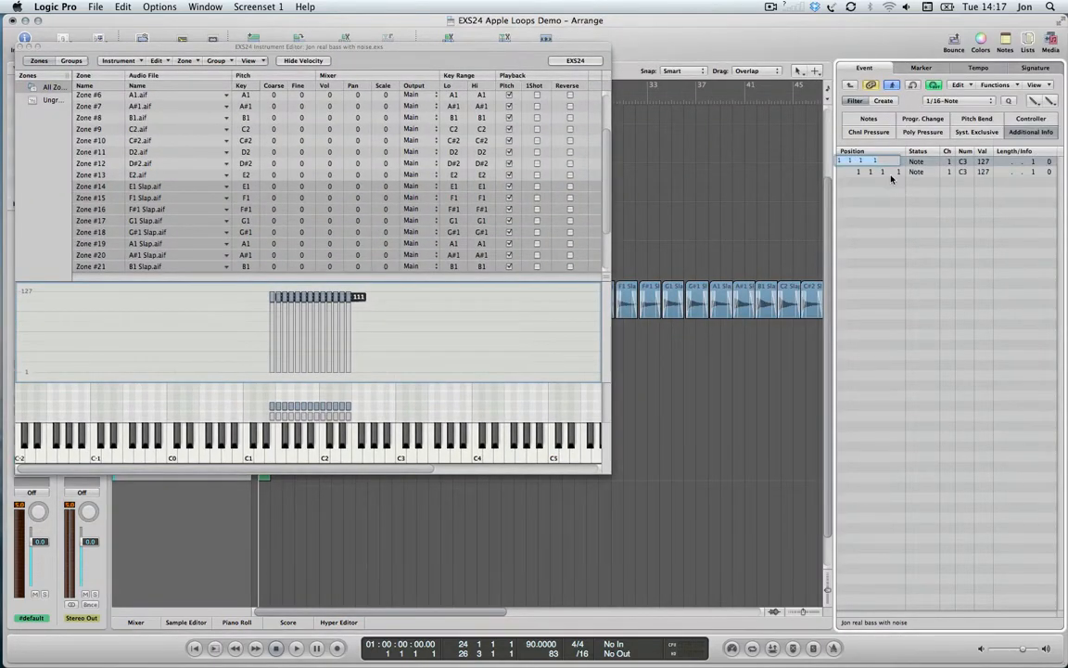
{"action": "left_click", "coordinate": [1047, 100]}
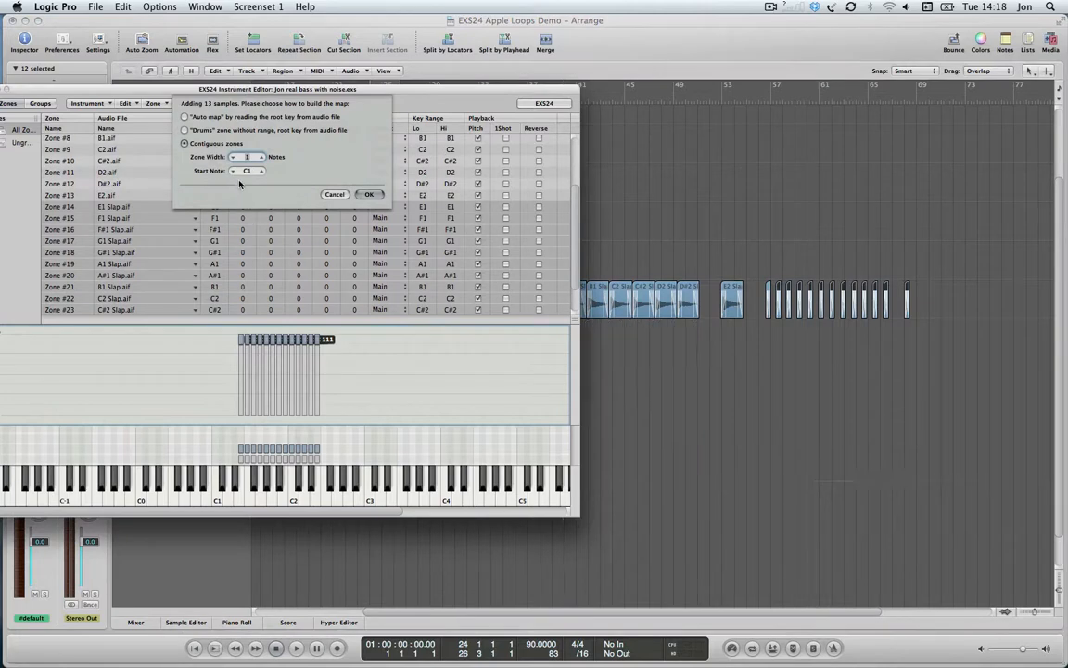
- Map the pop samples to keys F2–E3 and change 1Shot for the G2 pop zone
{"action": "left_click", "coordinate": [262, 171]}
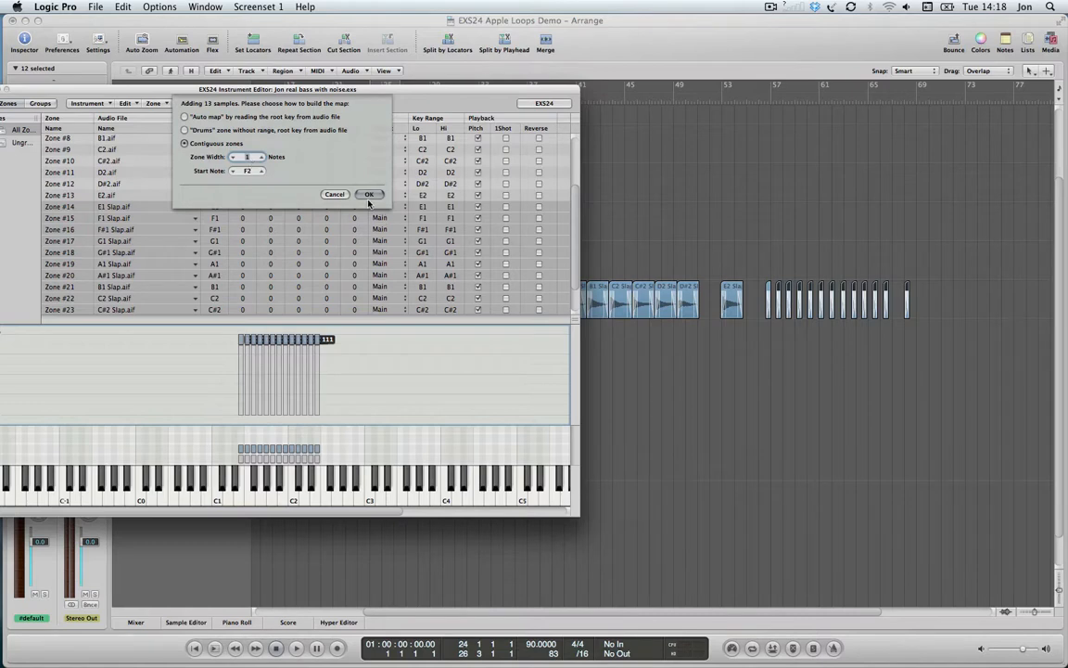
{"action": "left_click", "coordinate": [369, 194]}
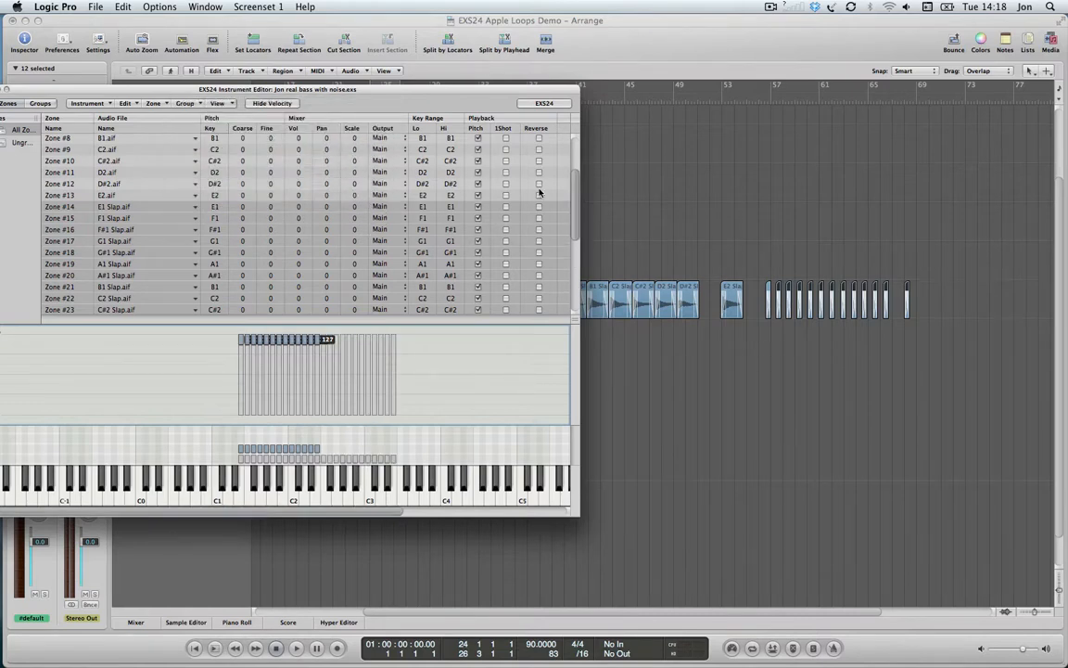
{"action": "scroll", "scroll_direction": "down", "scroll_amount": 3}
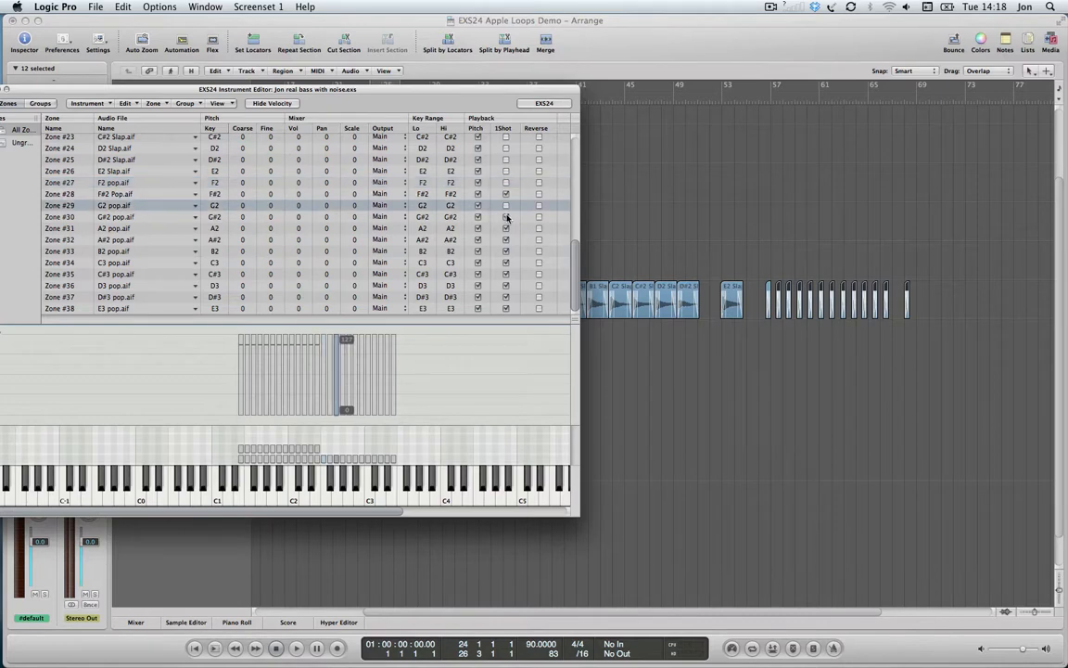
{"action": "left_click", "coordinate": [93, 219]}
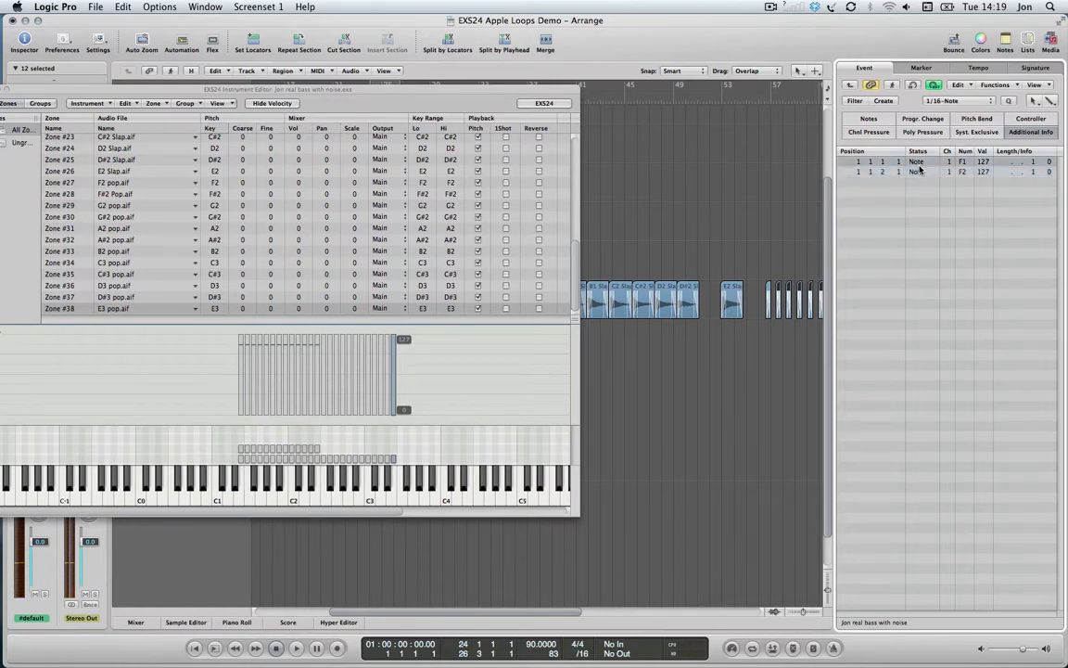
- Bring the arrange window with the bass tracks and event list to the front
{"action": "left_click", "coordinate": [930, 173]}
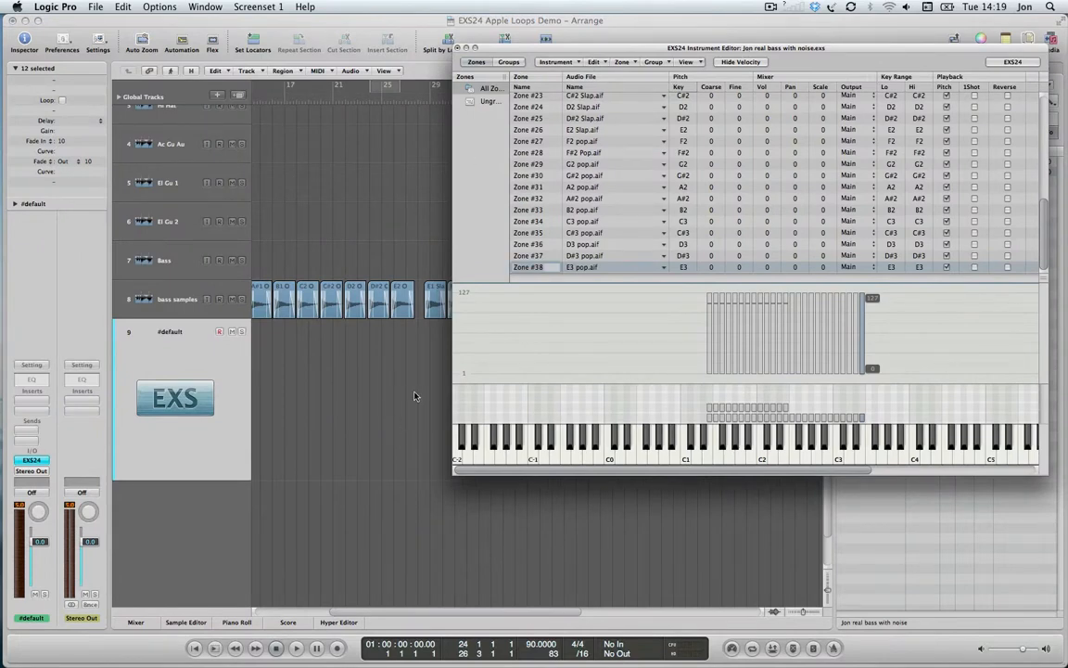
{"action": "left_click", "coordinate": [556, 62]}
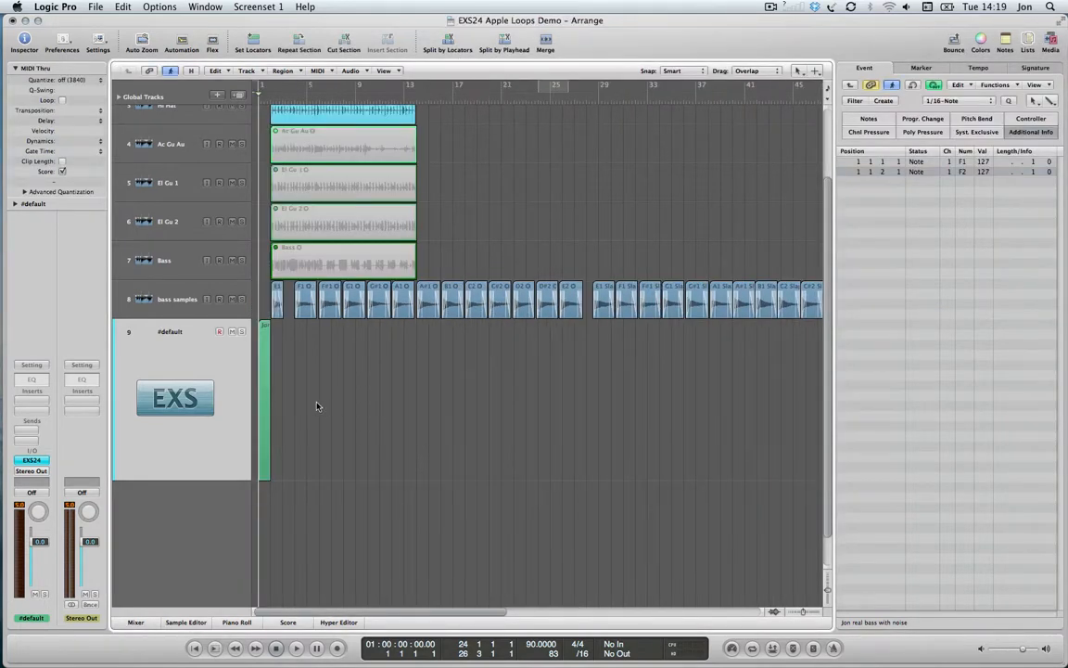
{"action": "mouse_move", "coordinate": [278, 351]}
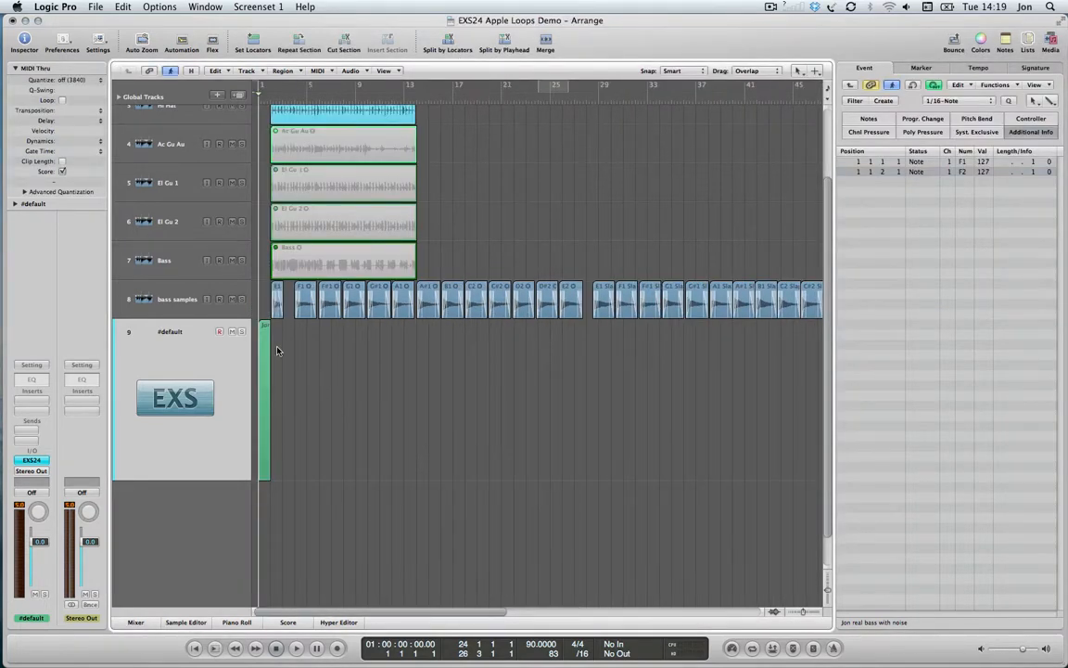